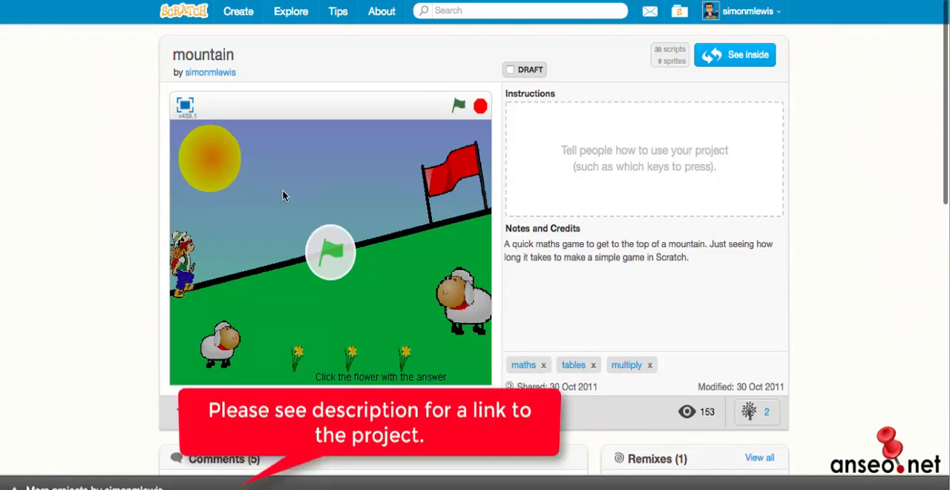
- Start the race game and answer the 1 X 8 and 6 X 9 questions
left_click(329, 251)
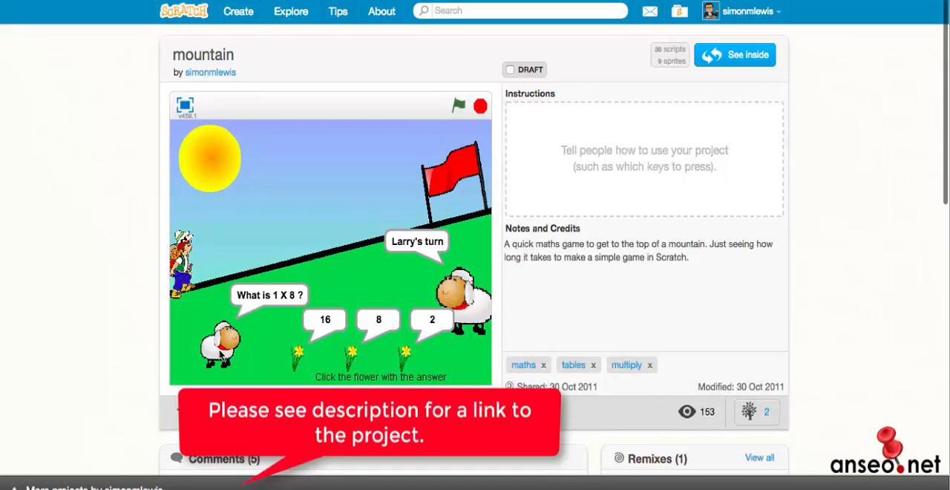
mouse_move(289, 353)
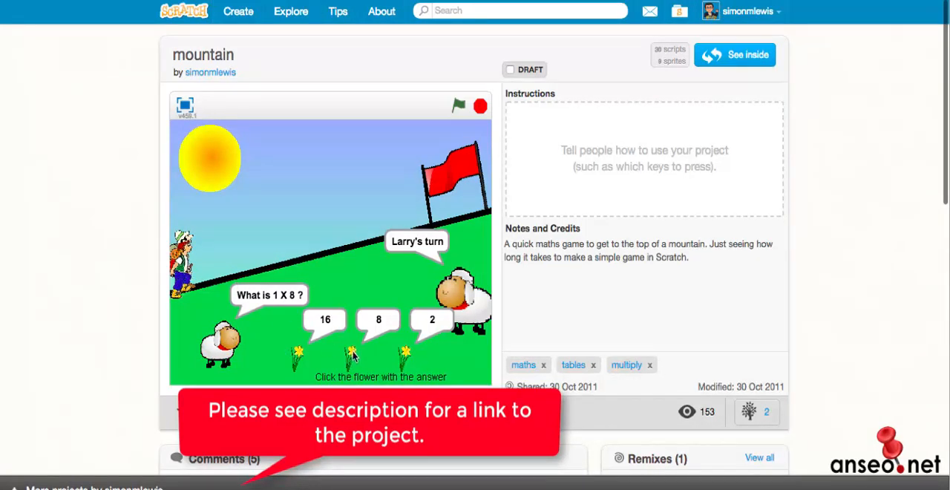
left_click(354, 355)
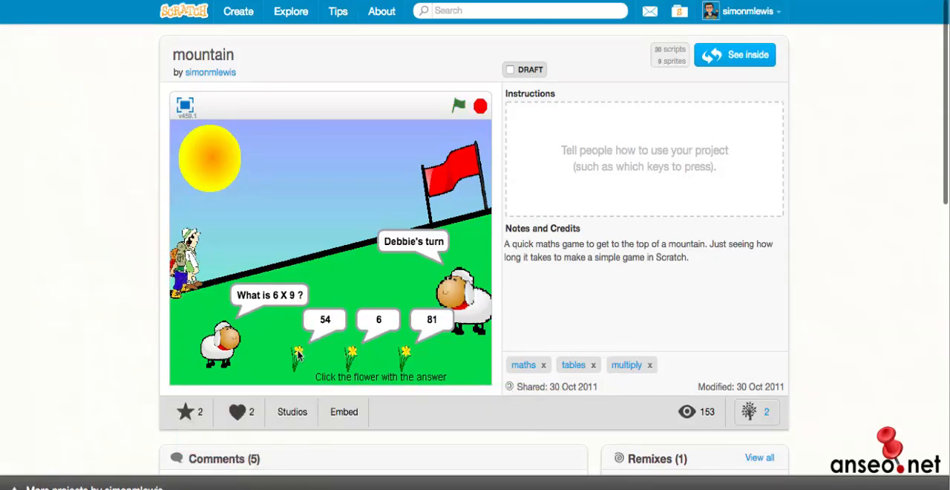
left_click(294, 355)
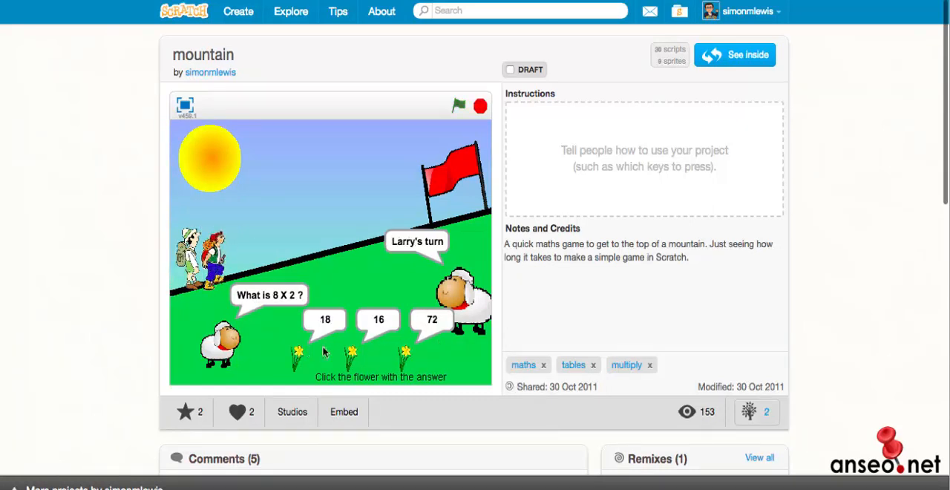
mouse_move(415, 332)
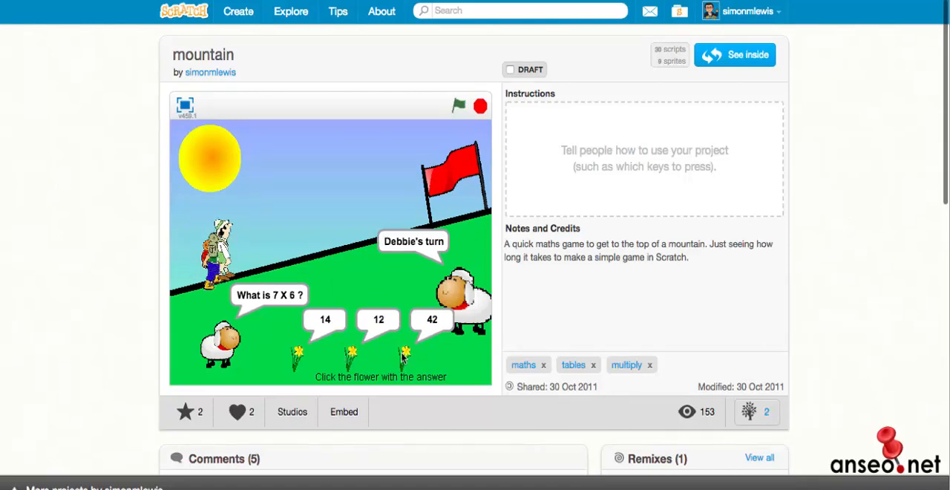
- Answer the 7 X 6, 2 X 1 and 6 X 4 questions to move the climbers up
left_click(404, 357)
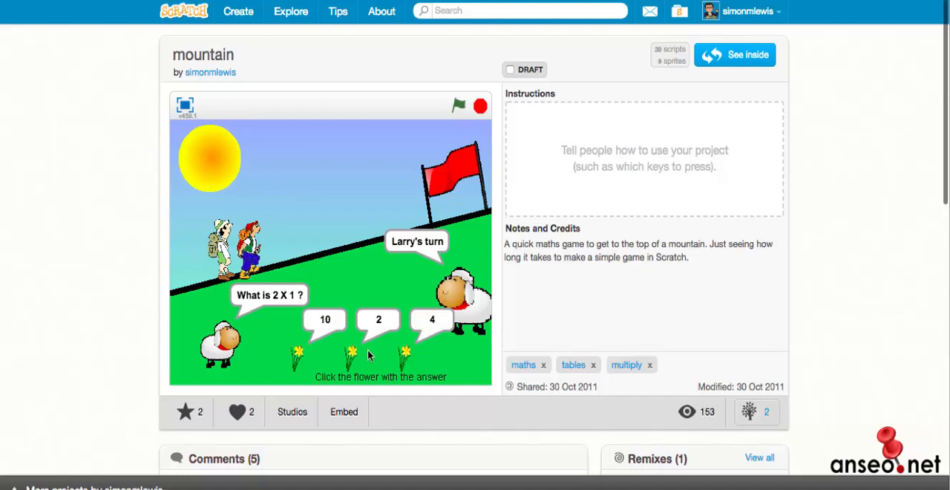
left_click(404, 349)
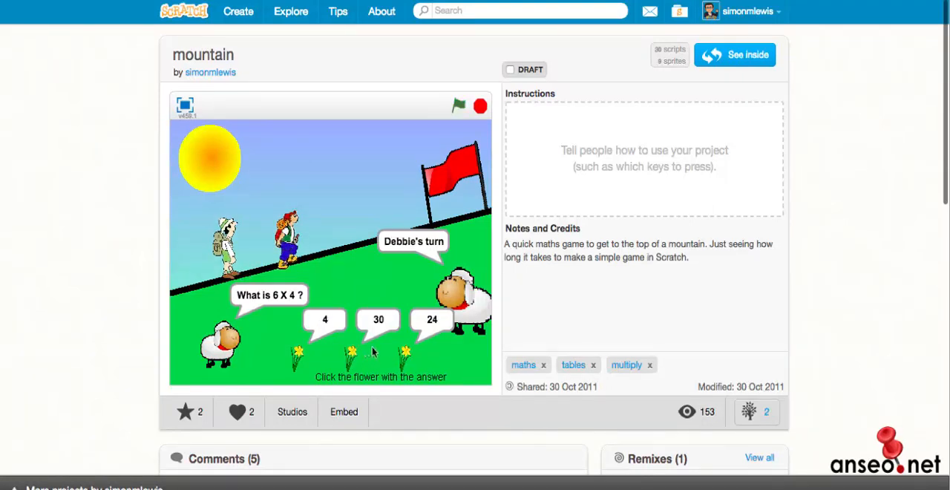
left_click(295, 356)
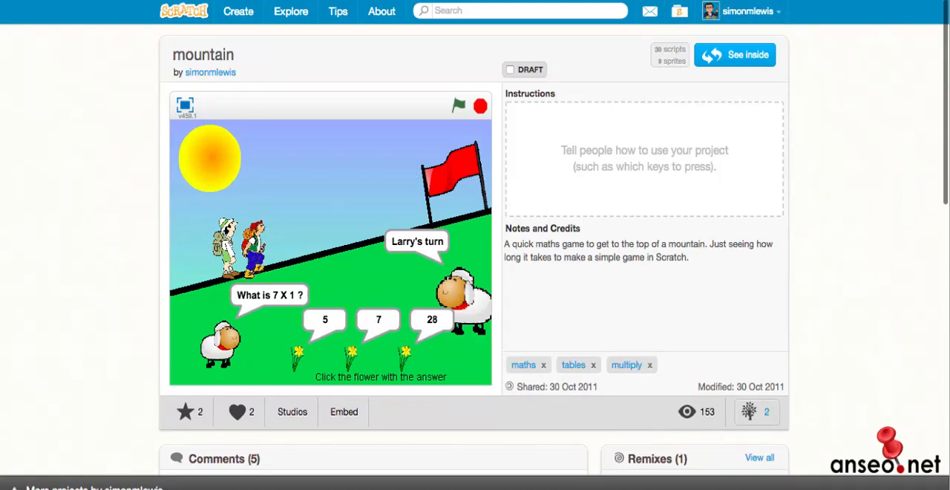
mouse_move(273, 362)
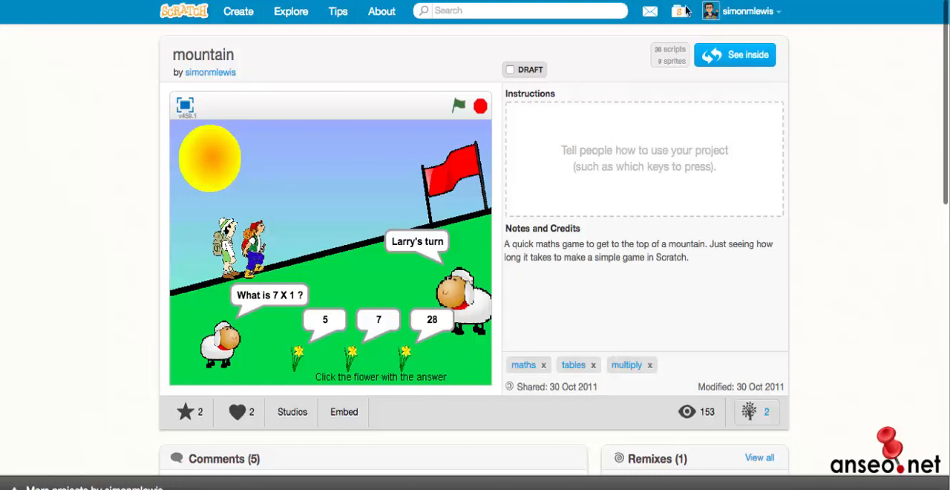
mouse_move(457, 241)
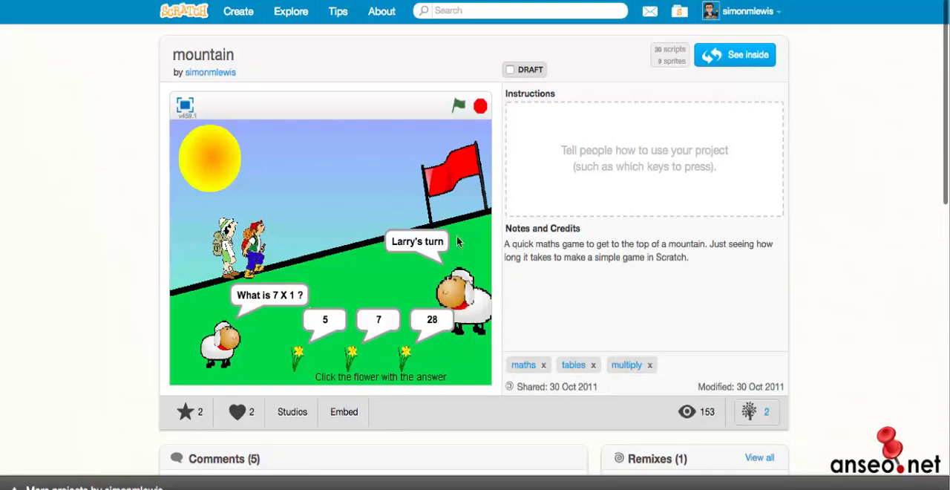
- See inside the project and view the finish and txtHelp sprites, which have no scripts
left_click(734, 55)
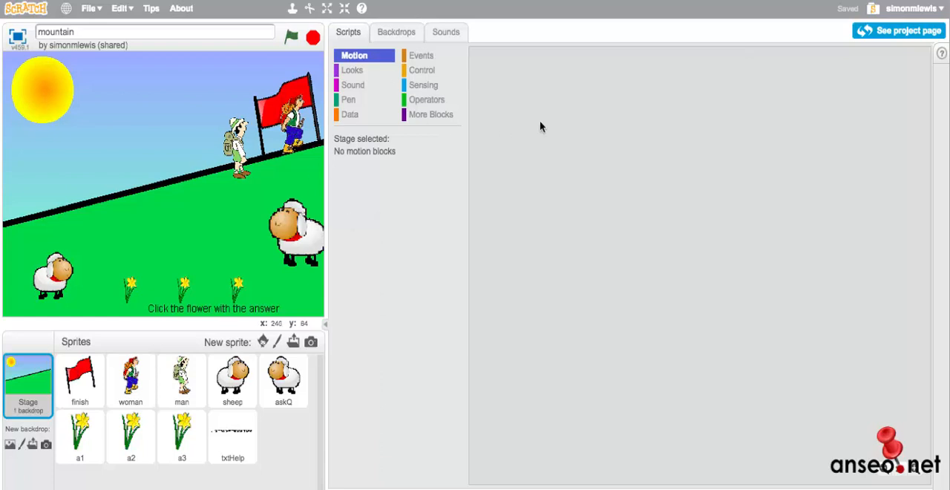
mouse_move(297, 61)
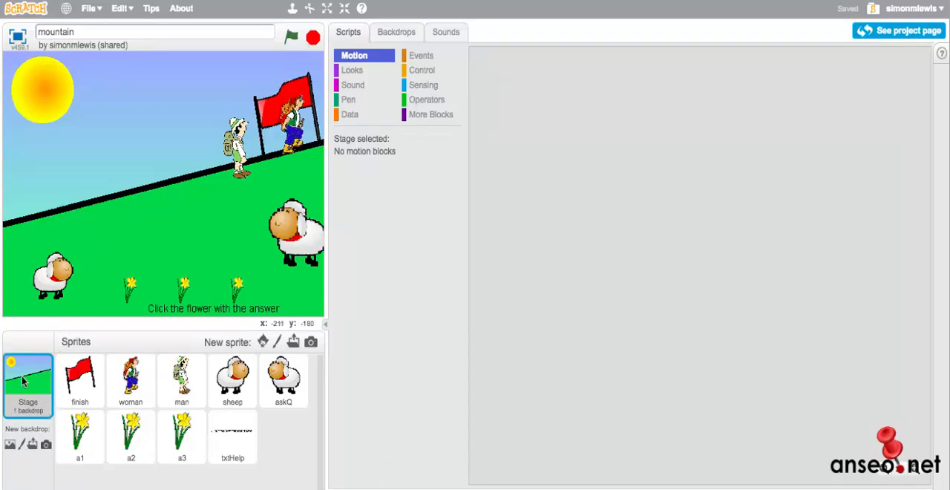
mouse_move(107, 115)
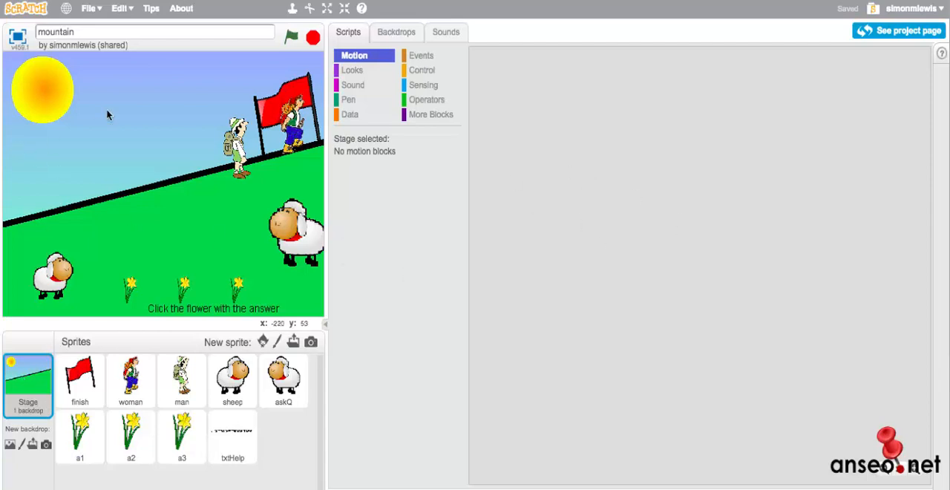
mouse_move(80, 375)
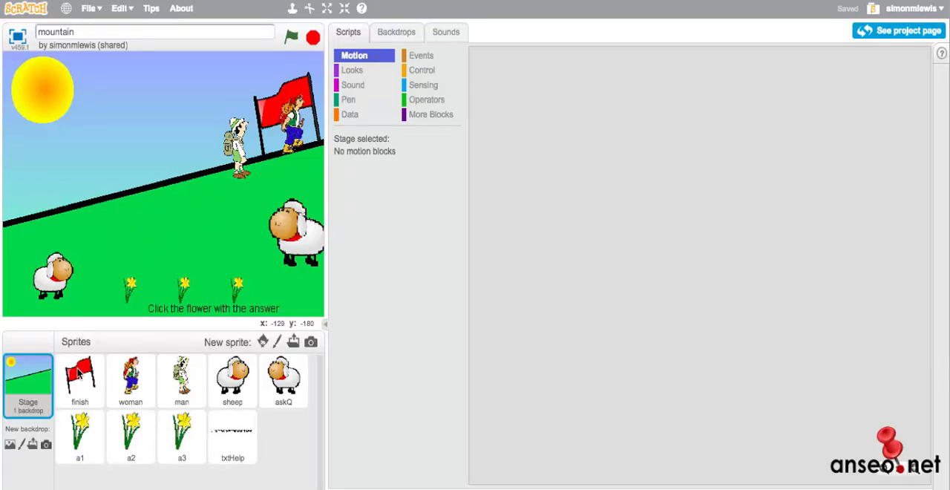
left_click(80, 380)
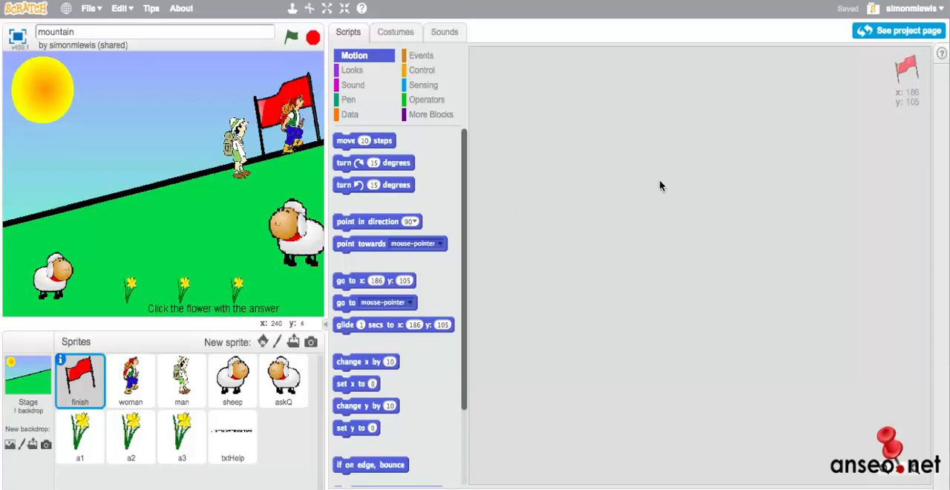
mouse_move(160, 377)
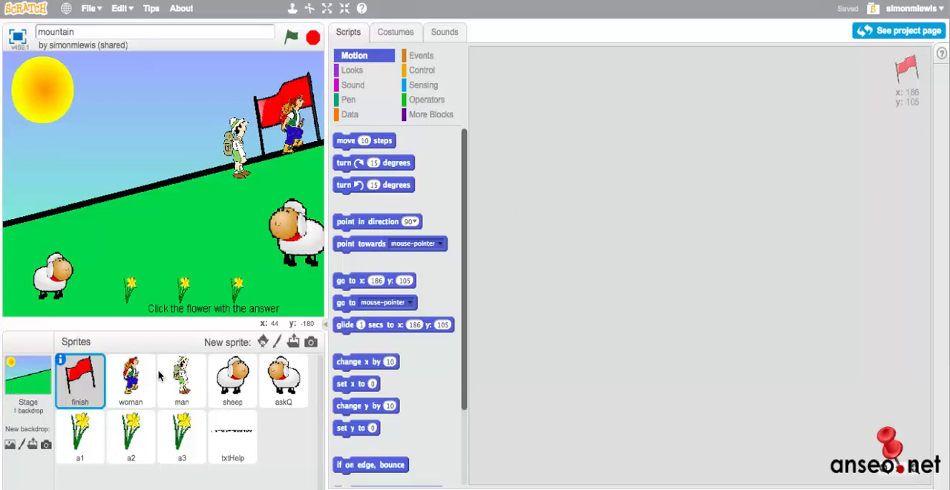
left_click(232, 436)
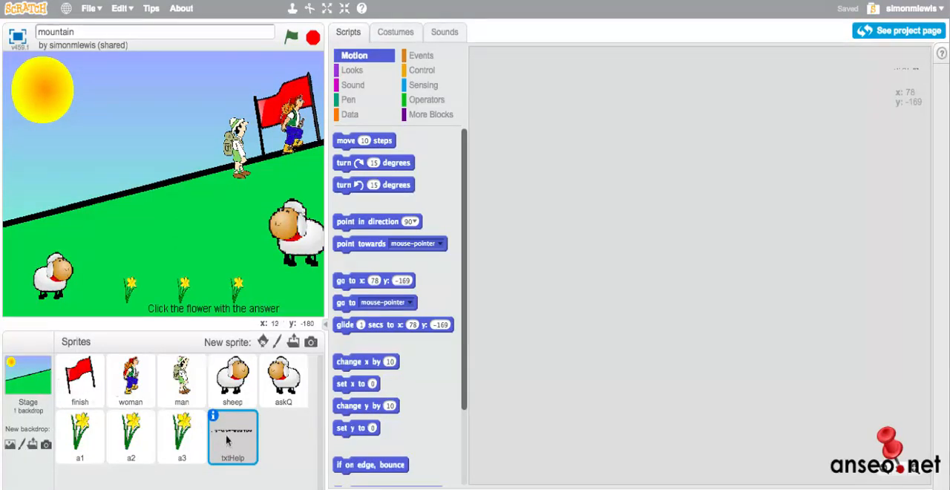
mouse_move(130, 422)
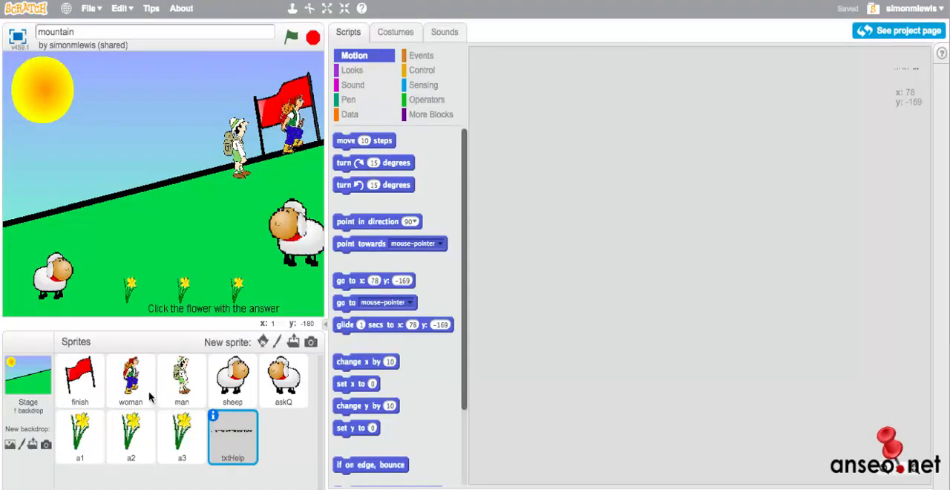
- View the woman and man climber scripts, then restart the game showing Larry's 3 X 9 question
left_click(130, 380)
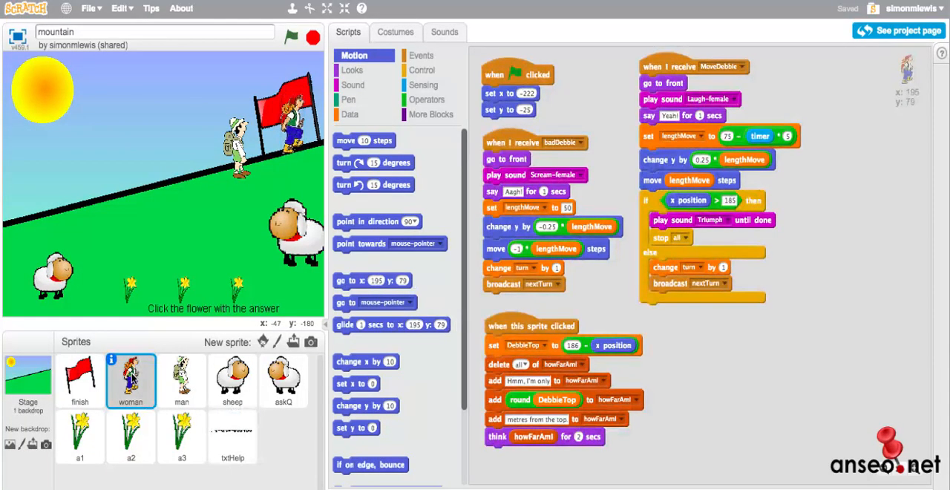
mouse_move(621, 176)
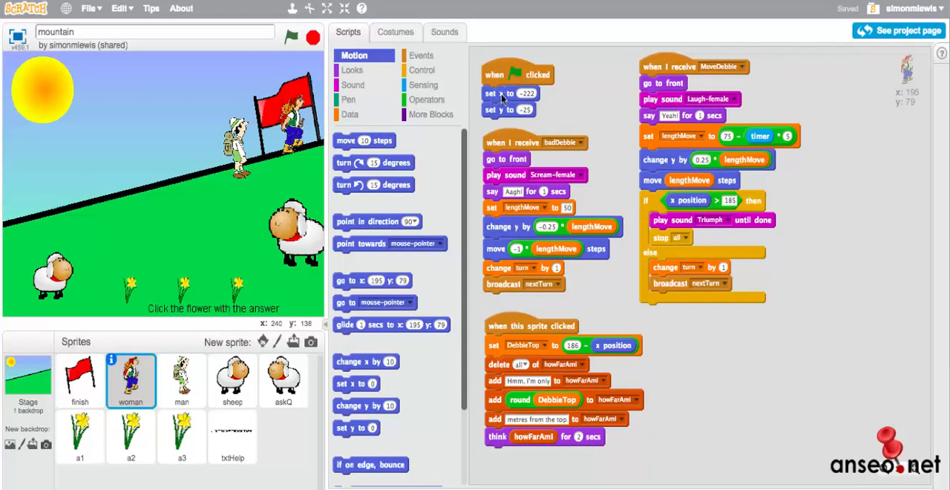
mouse_move(104, 372)
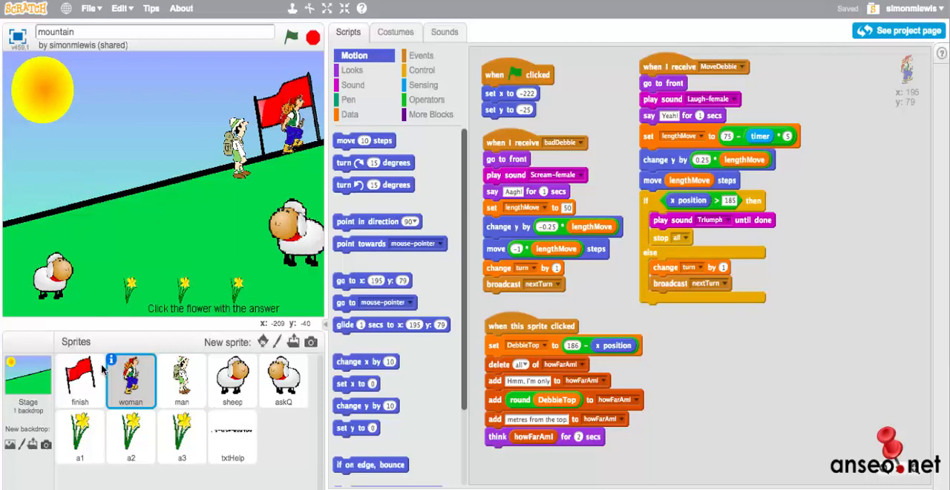
left_click(181, 380)
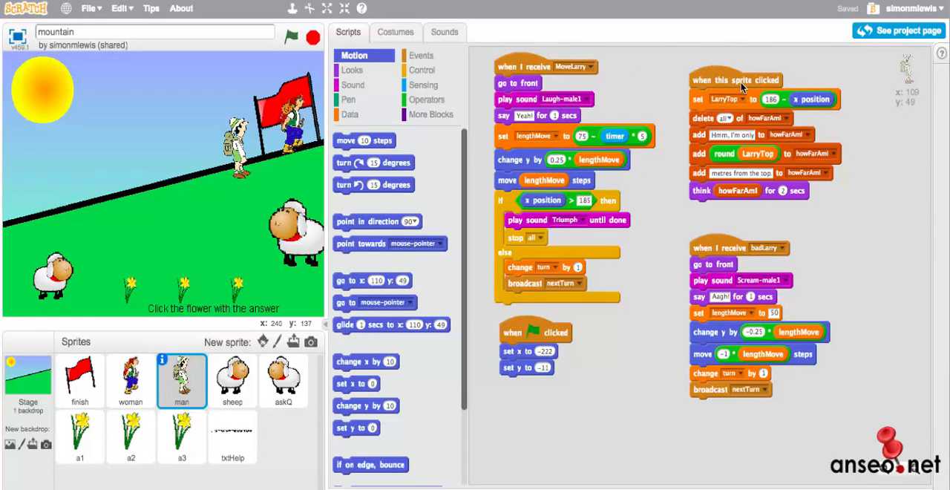
mouse_move(730, 86)
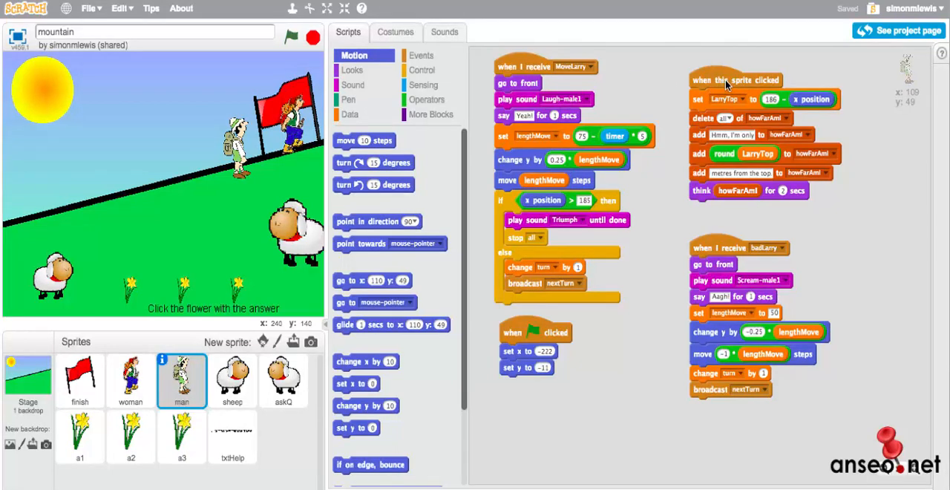
mouse_move(653, 112)
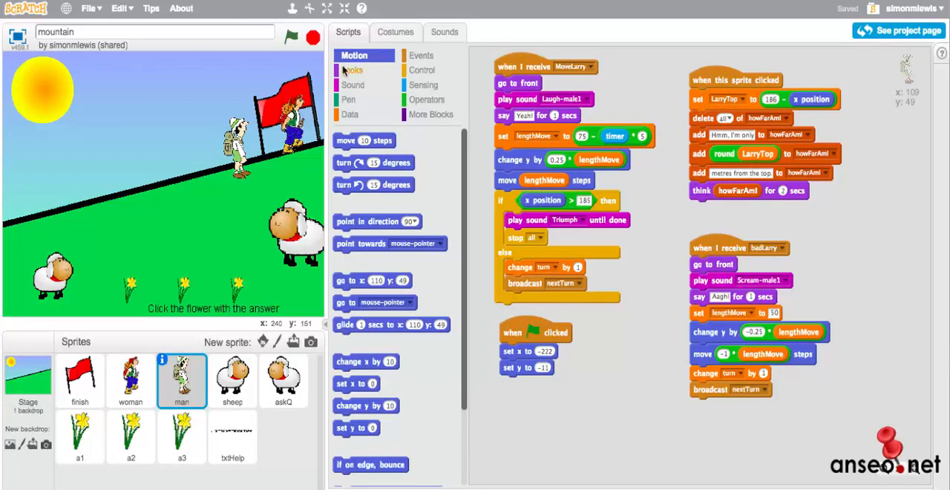
left_click(291, 37)
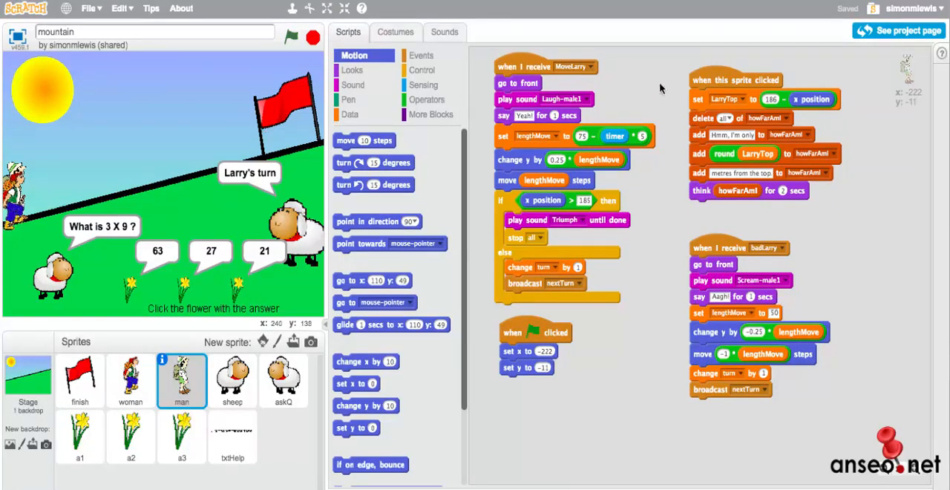
mouse_move(250, 384)
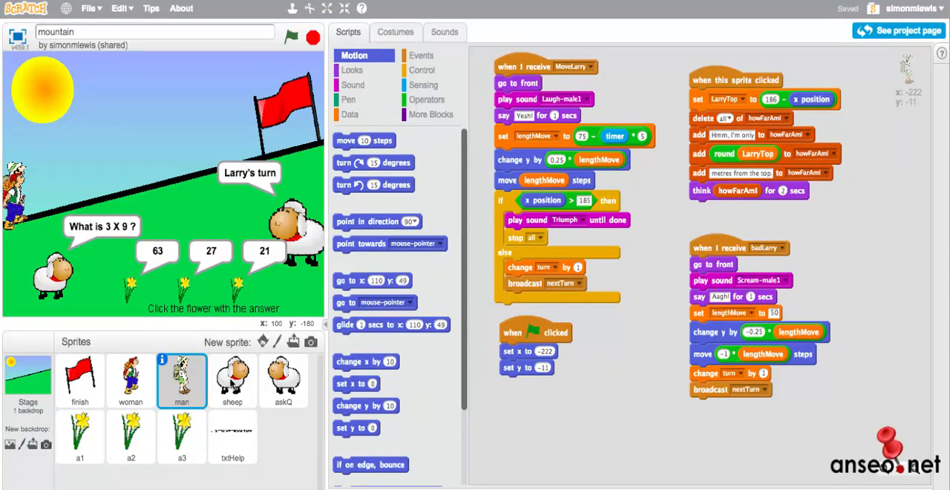
mouse_move(232, 380)
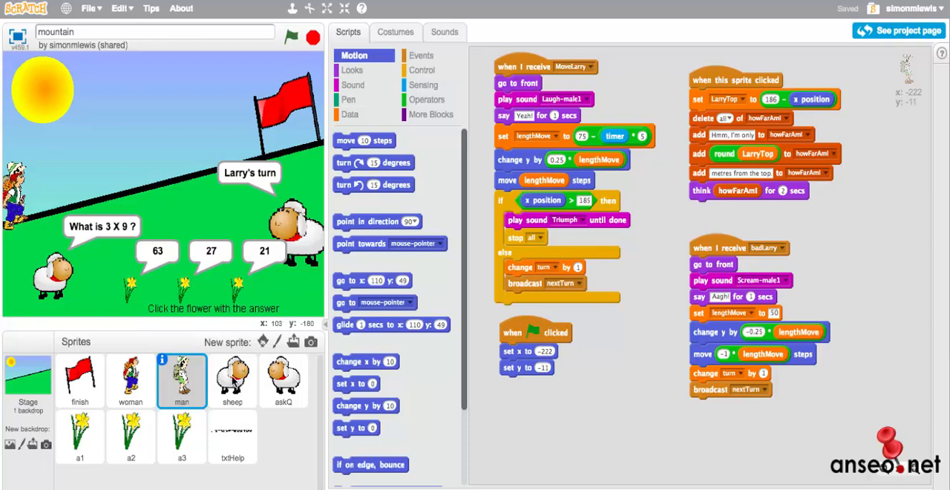
- View the sheep sprite's question-building script and the askQ sprite's turn-taking scripts
left_click(232, 380)
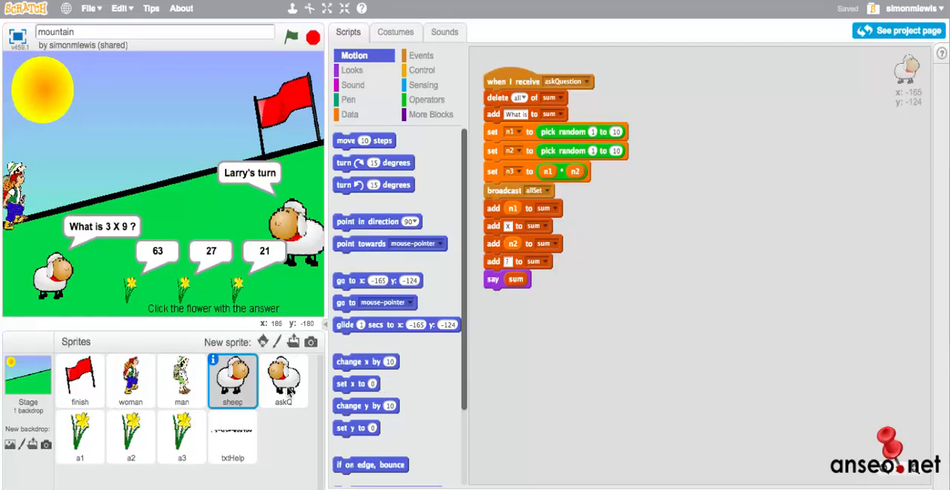
left_click(284, 380)
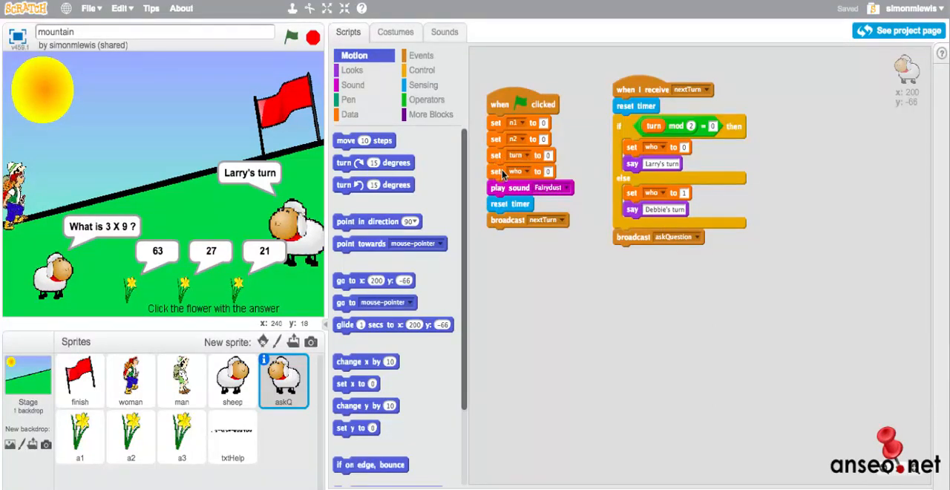
mouse_move(511, 175)
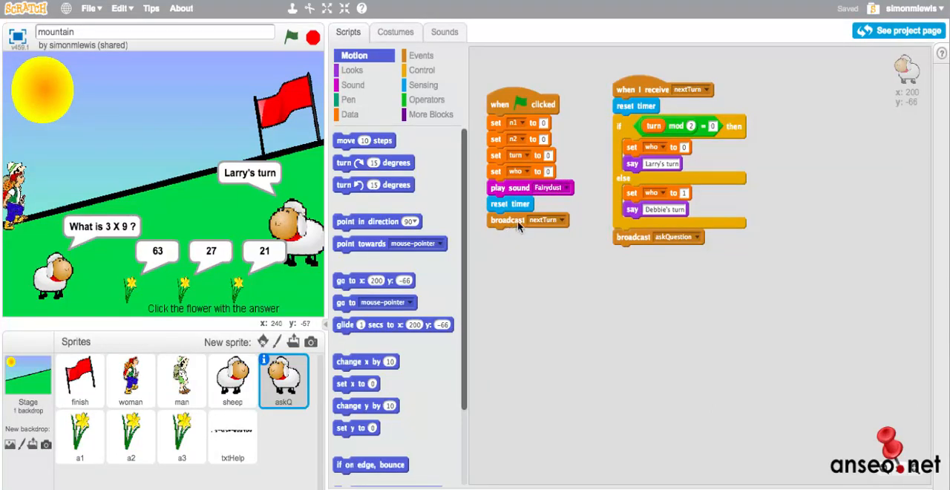
mouse_move(510, 250)
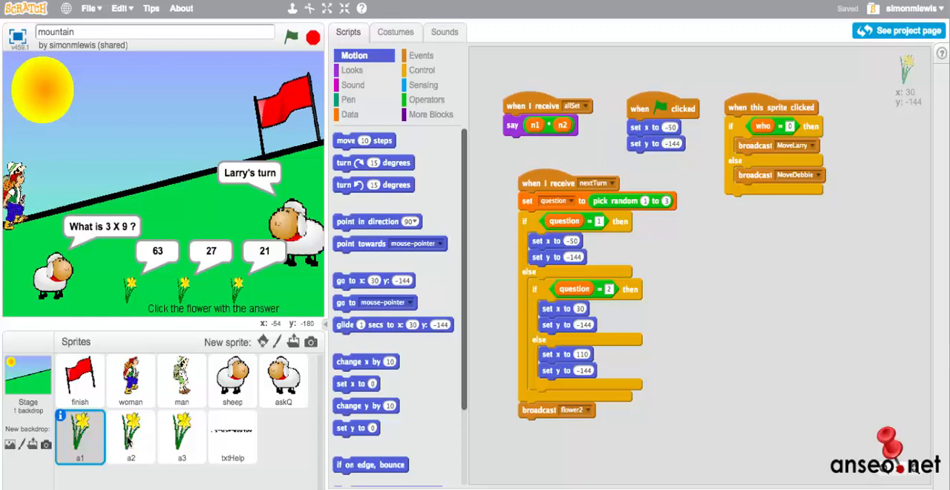
left_click(131, 437)
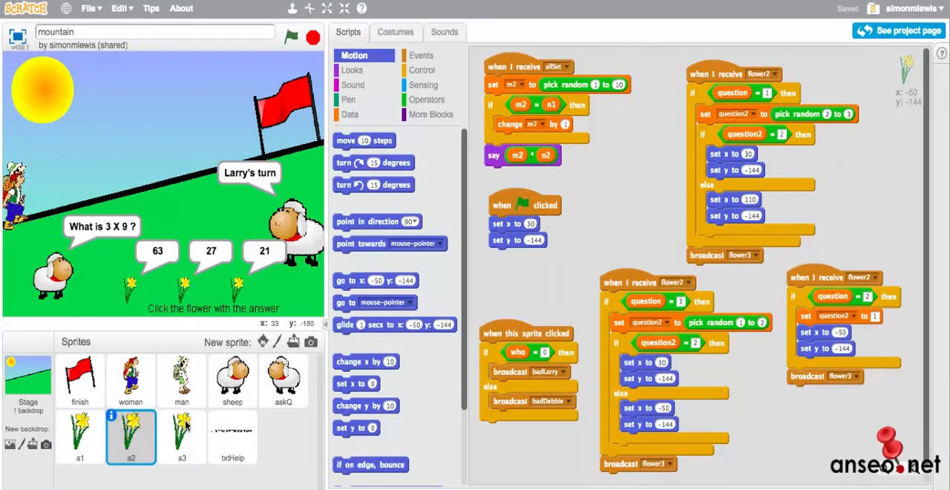
left_click(181, 436)
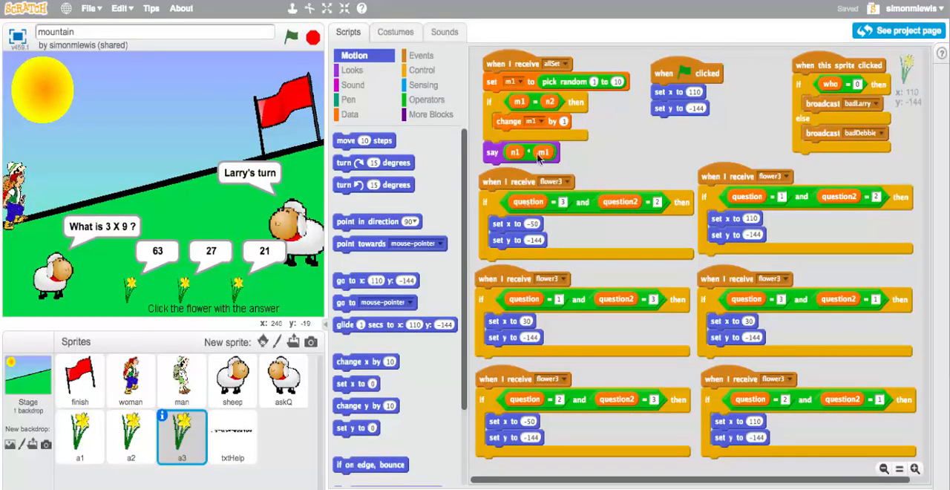
mouse_move(297, 285)
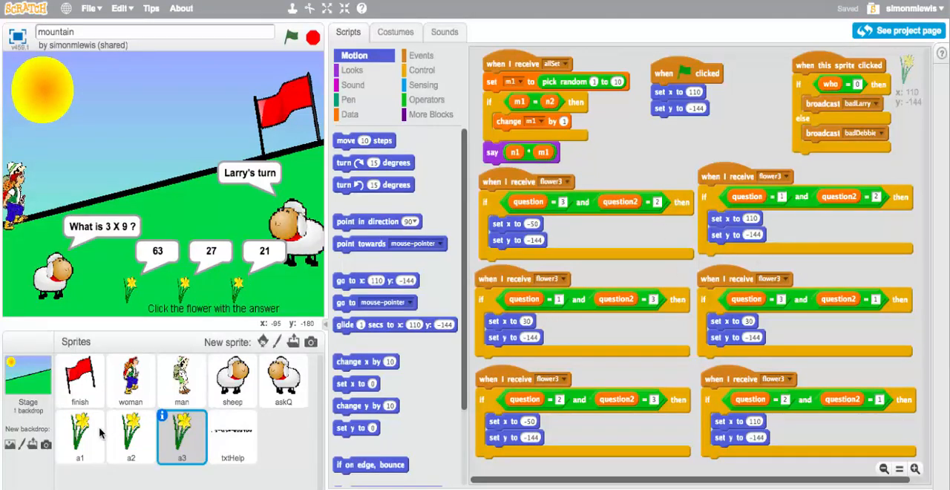
left_click(80, 437)
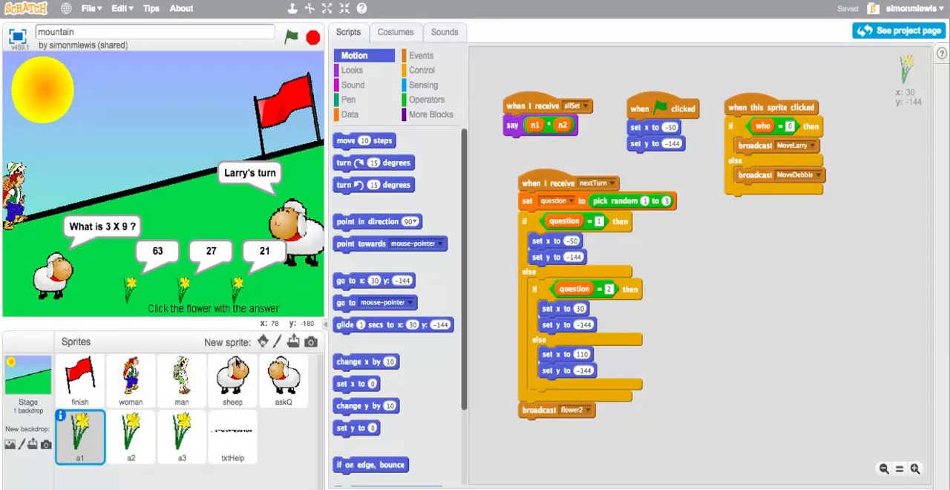
mouse_move(211, 351)
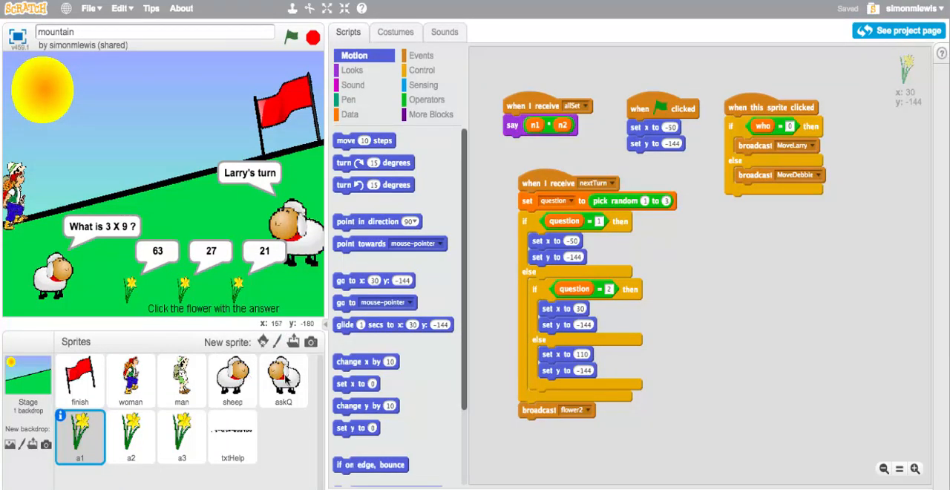
- Show the askQ sprite's green-flag setup and turn-taking scripts
left_click(283, 380)
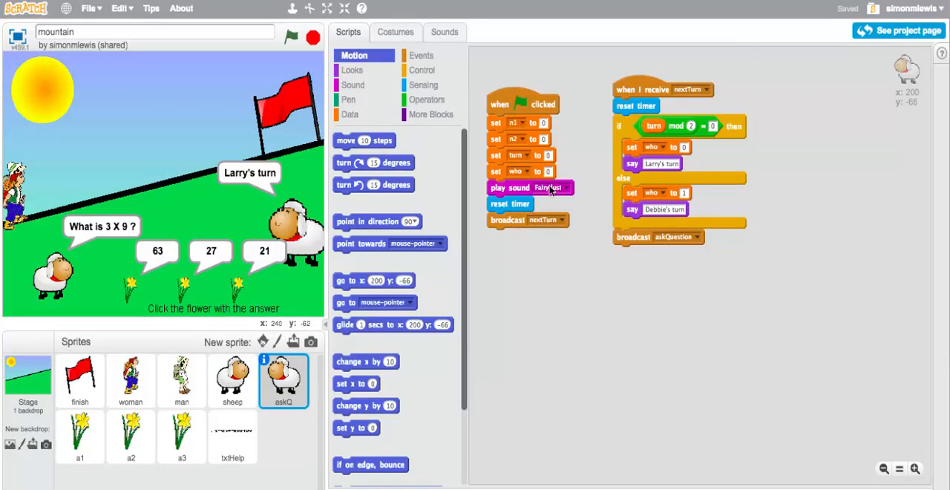
mouse_move(631, 105)
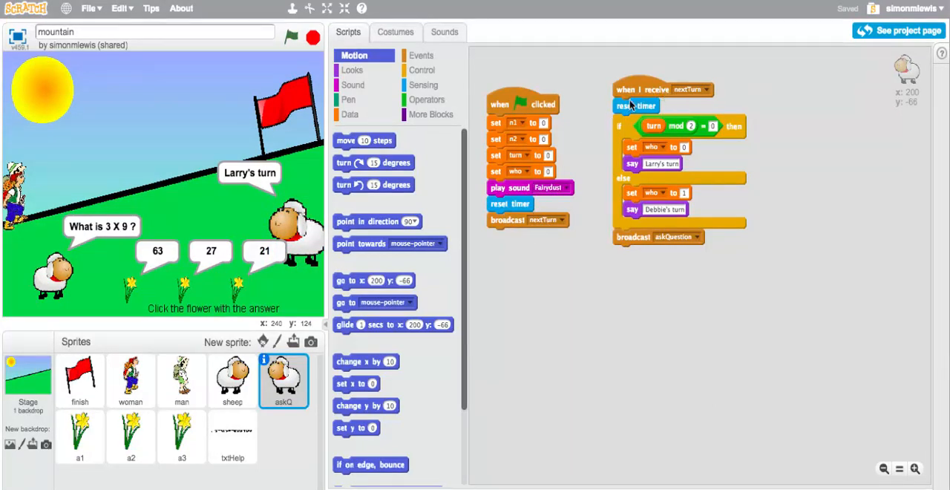
mouse_move(652, 134)
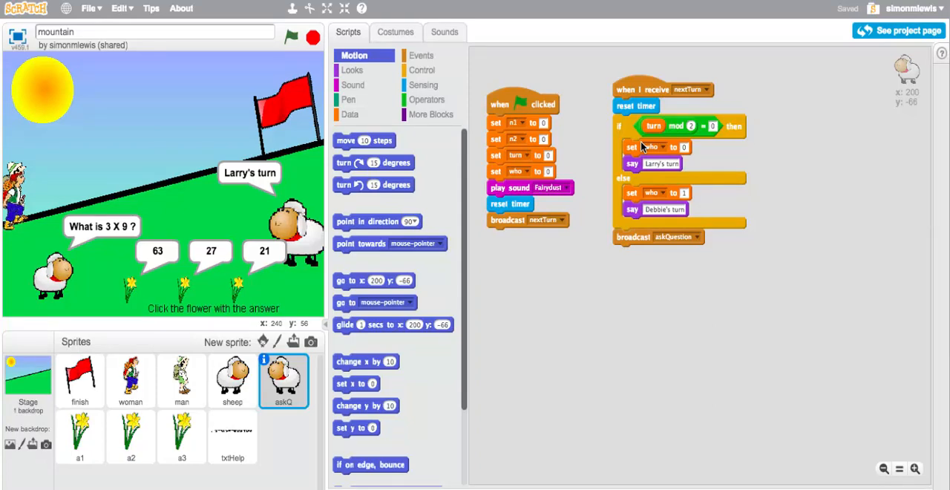
mouse_move(647, 189)
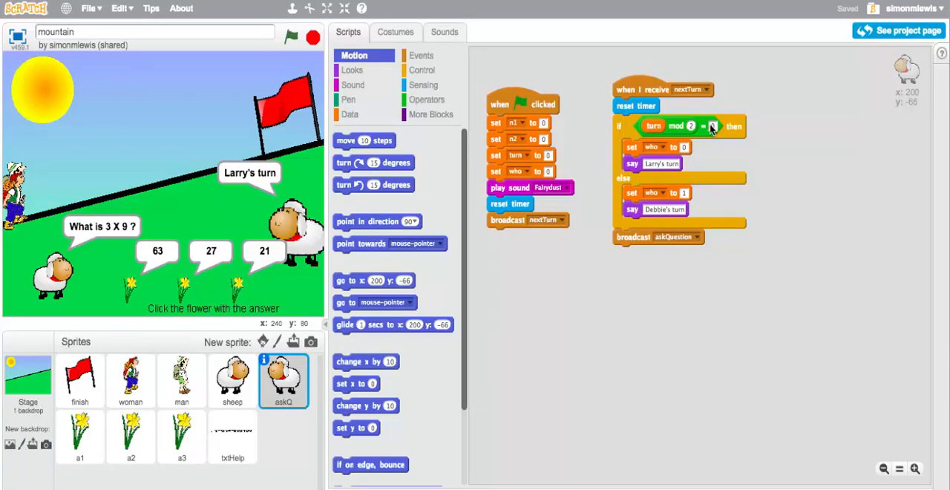
mouse_move(652, 144)
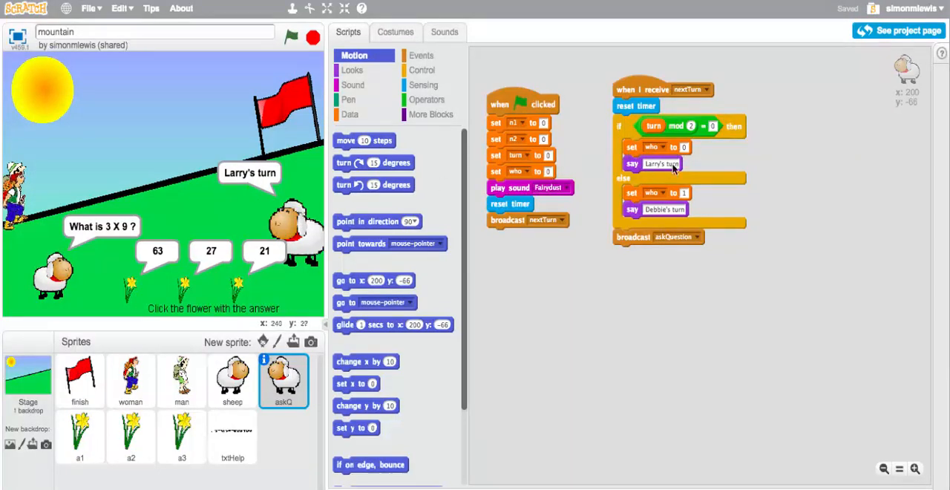
mouse_move(662, 216)
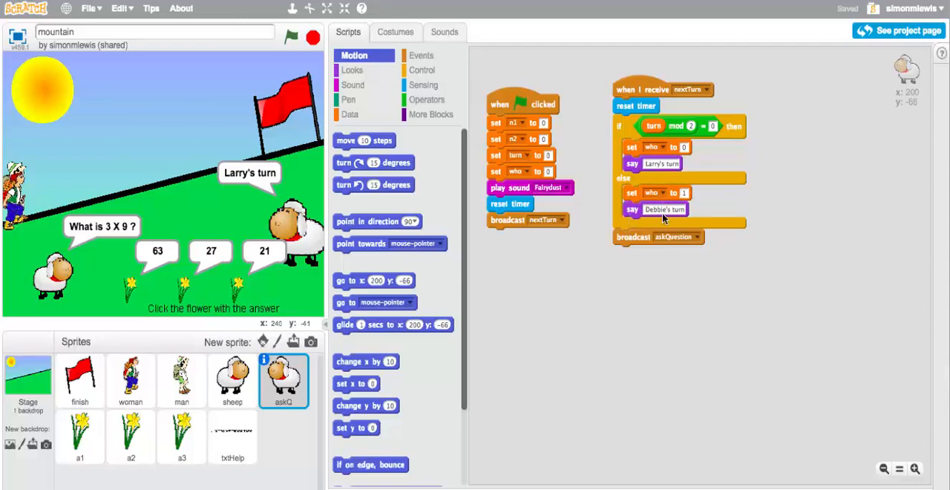
mouse_move(630, 254)
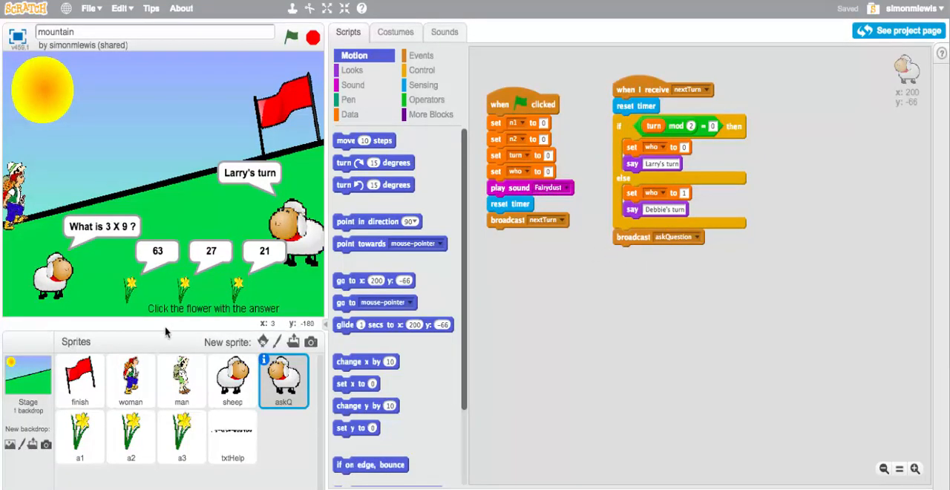
- Show the sheep sprite's askQuestion script that picks two random numbers
left_click(232, 380)
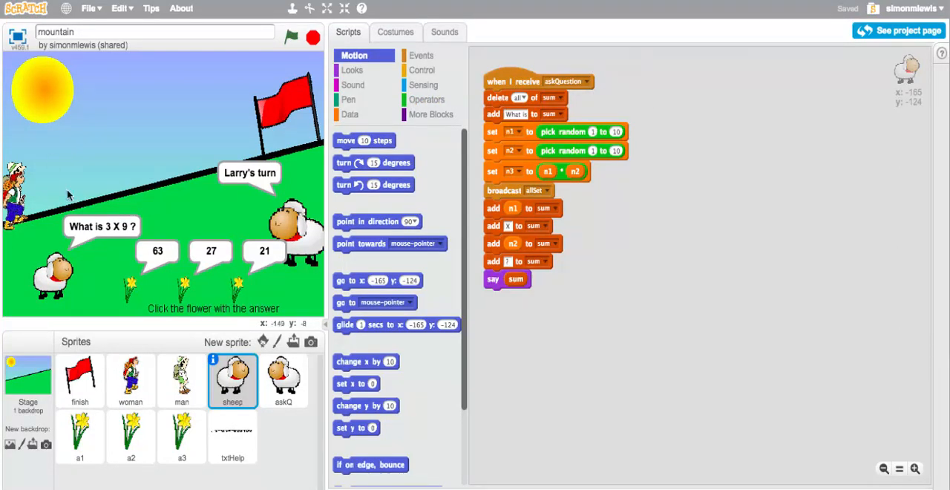
mouse_move(110, 224)
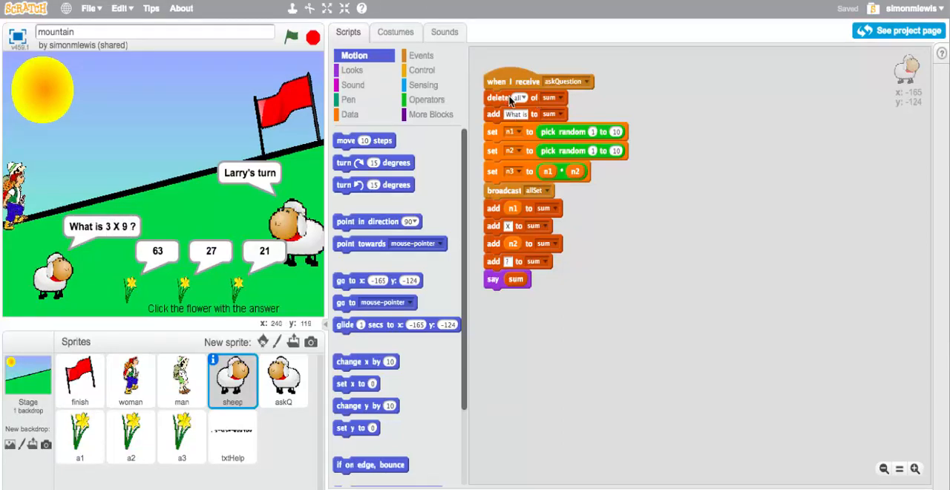
mouse_move(493, 120)
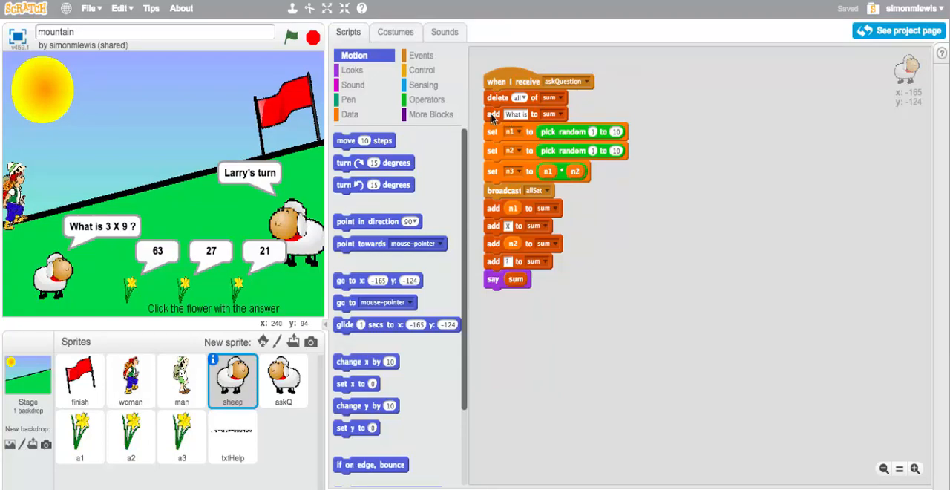
mouse_move(561, 119)
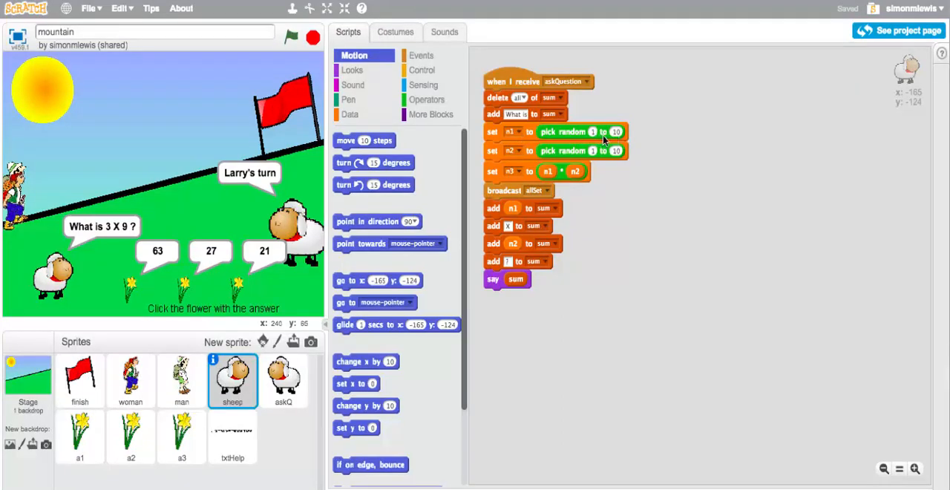
mouse_move(517, 150)
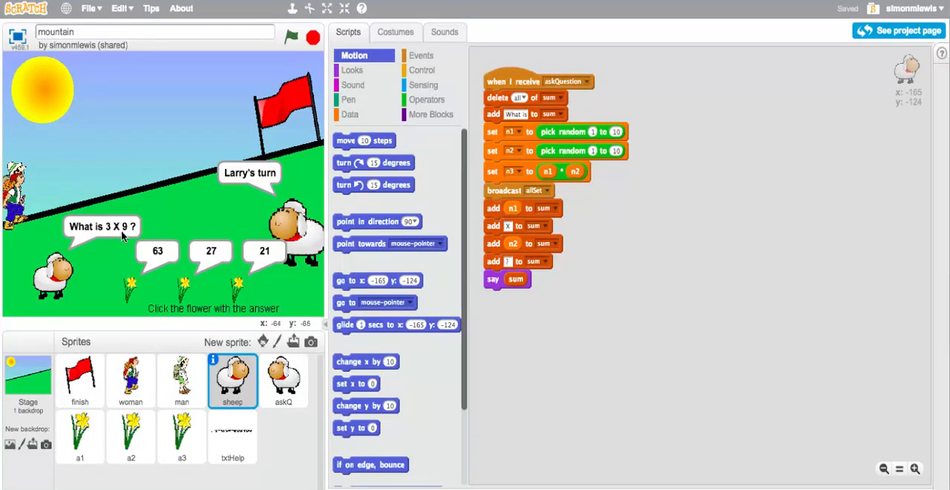
mouse_move(553, 211)
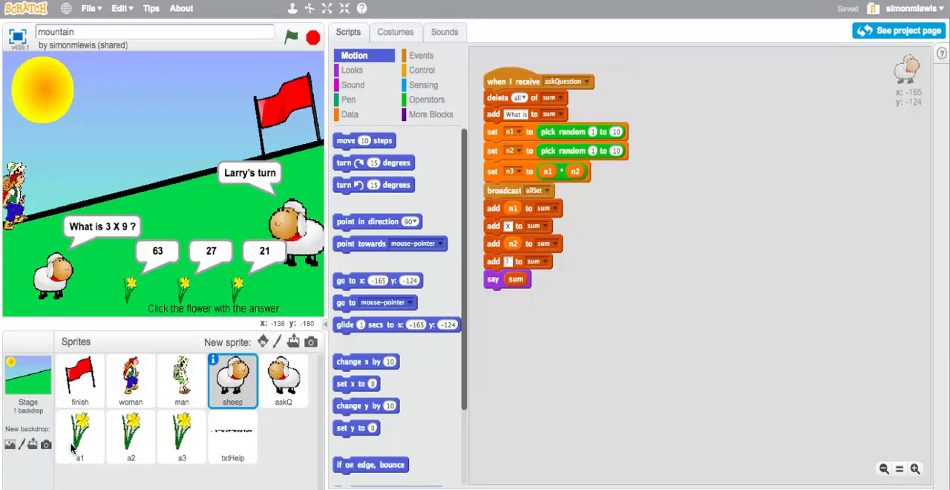
- Show the a1 flower sprite's scripts that place the flower at a random answer spot
left_click(80, 437)
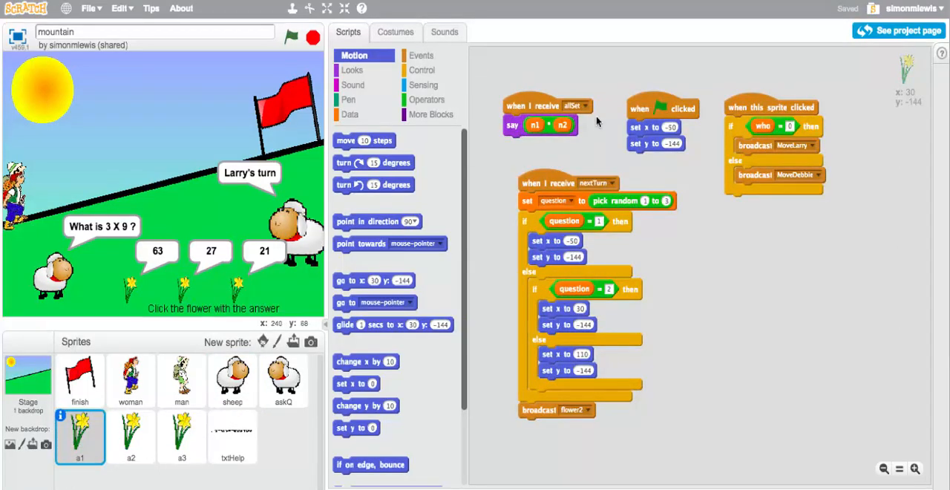
mouse_move(698, 214)
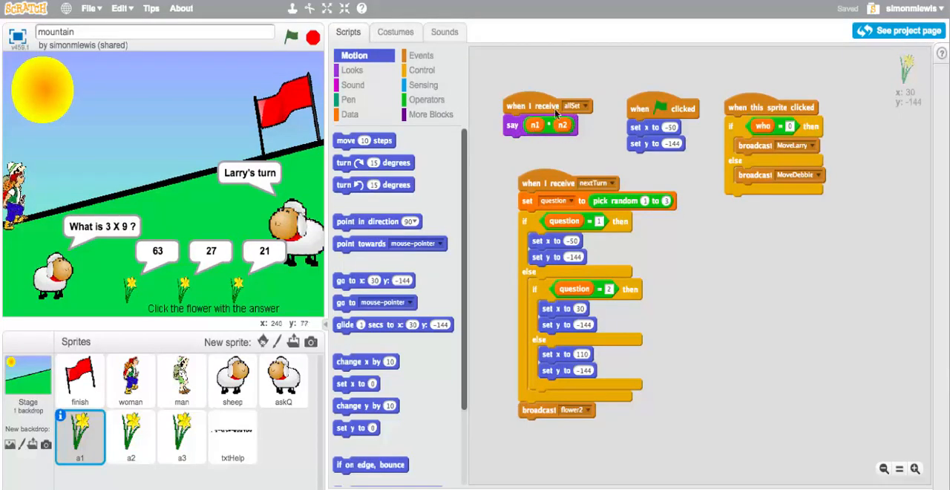
mouse_move(535, 136)
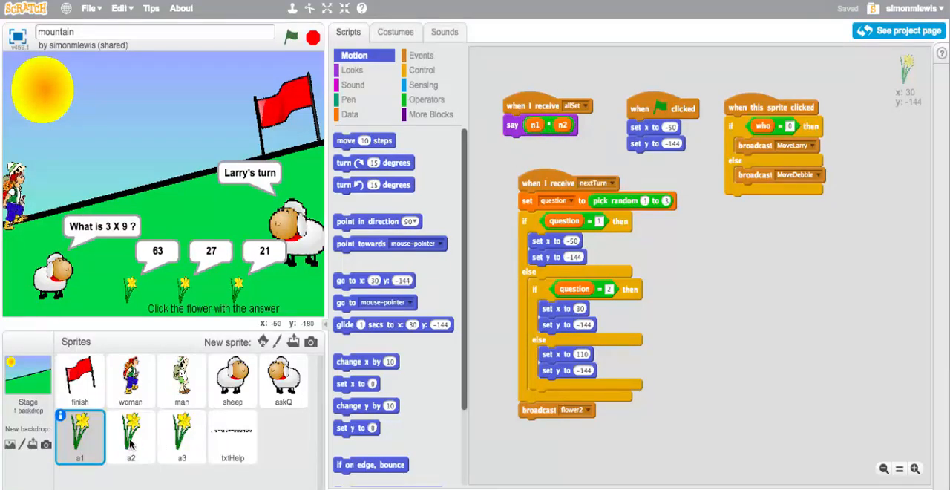
- Show the a2 flower sprite's scripts placing a wrong answer at a random spot
left_click(131, 437)
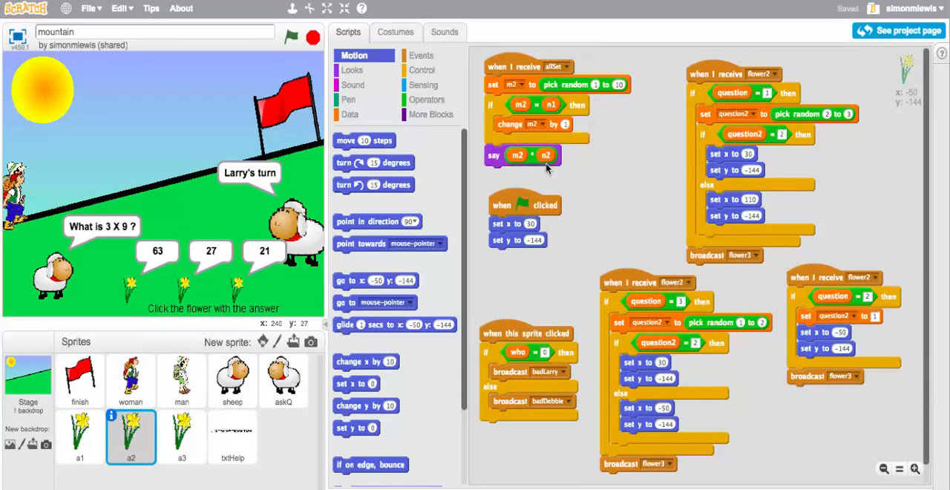
mouse_move(522, 89)
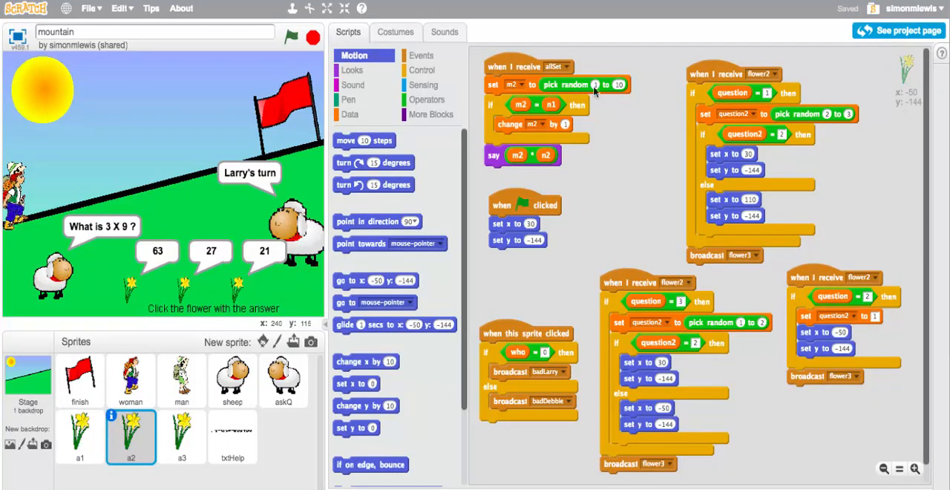
mouse_move(522, 112)
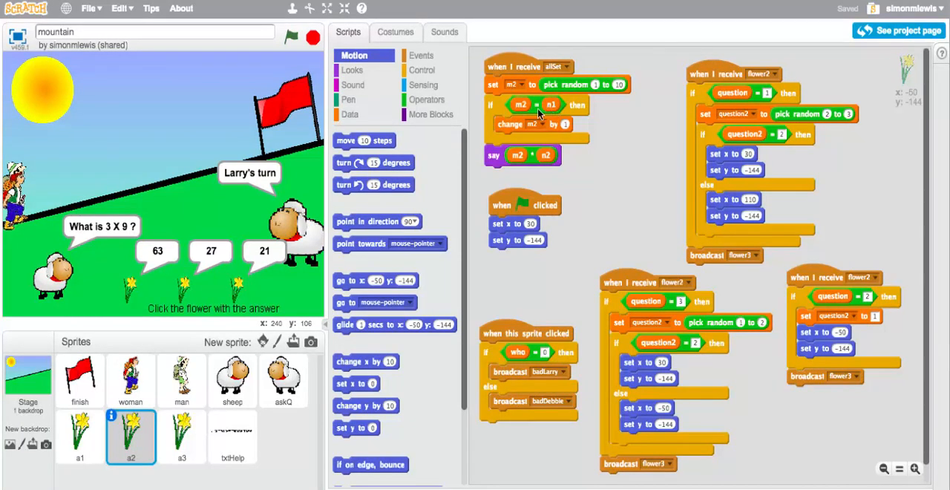
mouse_move(511, 160)
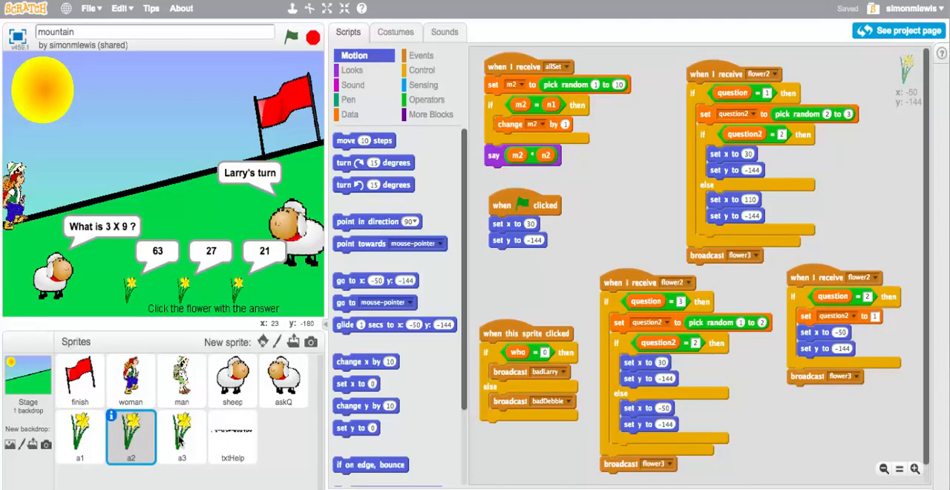
- Show the a3 flower sprite's scripts with its flower3 answer checks
left_click(181, 437)
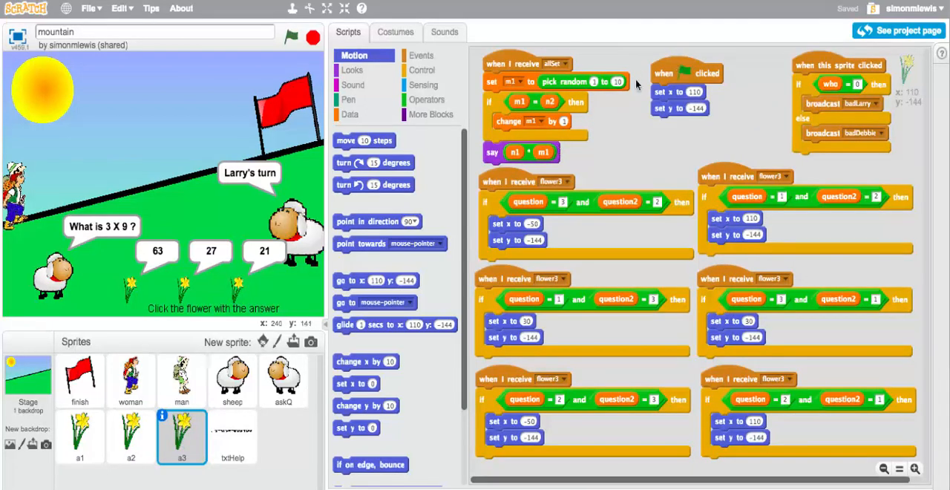
mouse_move(538, 119)
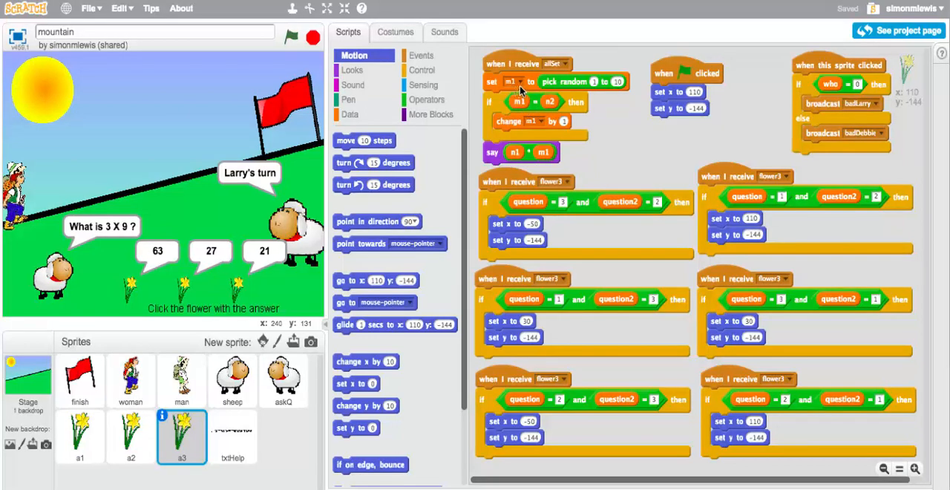
mouse_move(550, 101)
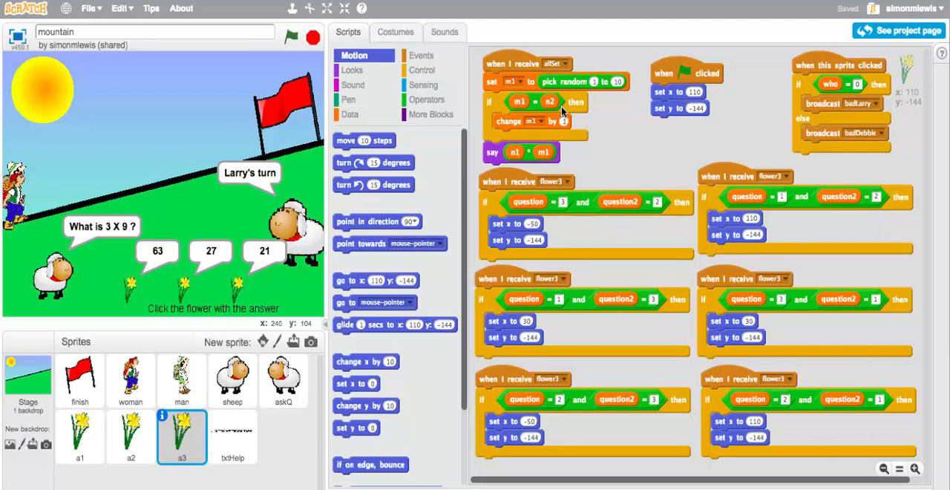
mouse_move(602, 119)
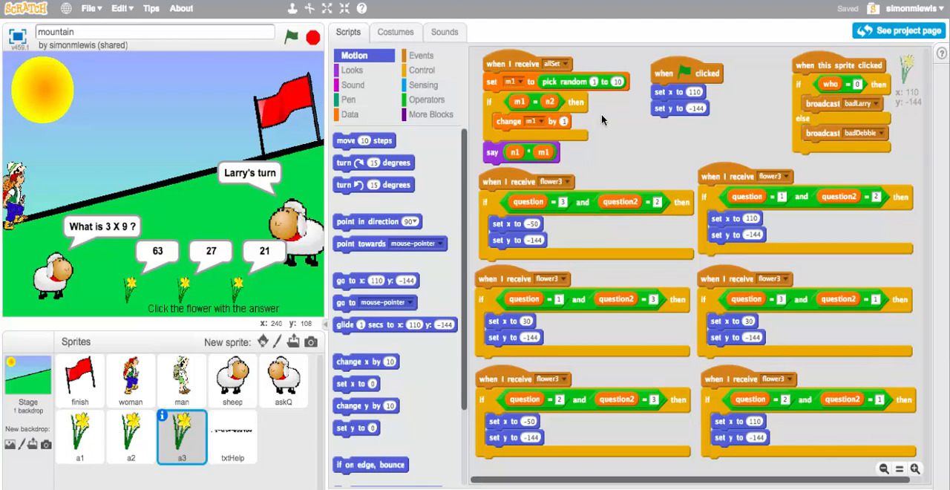
mouse_move(147, 356)
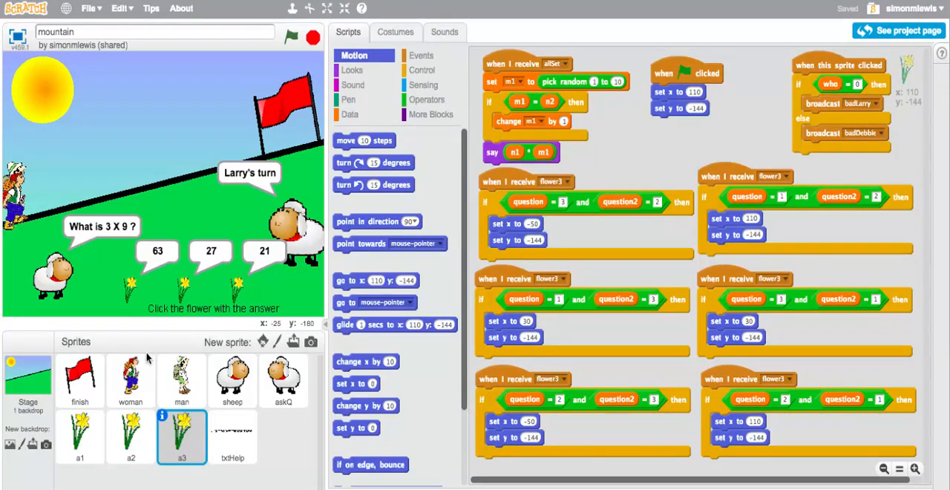
- Show the a1 flower sprite's scripts again, including the flower2 broadcast
left_click(80, 437)
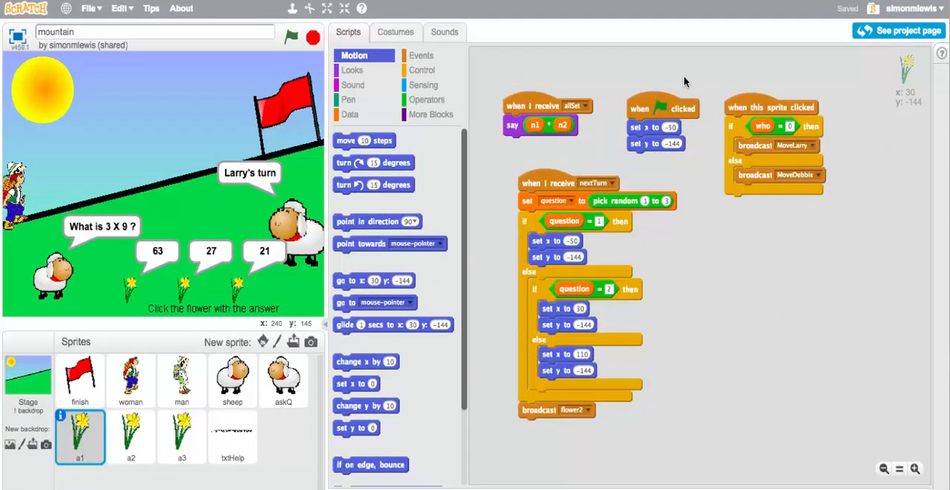
mouse_move(686, 165)
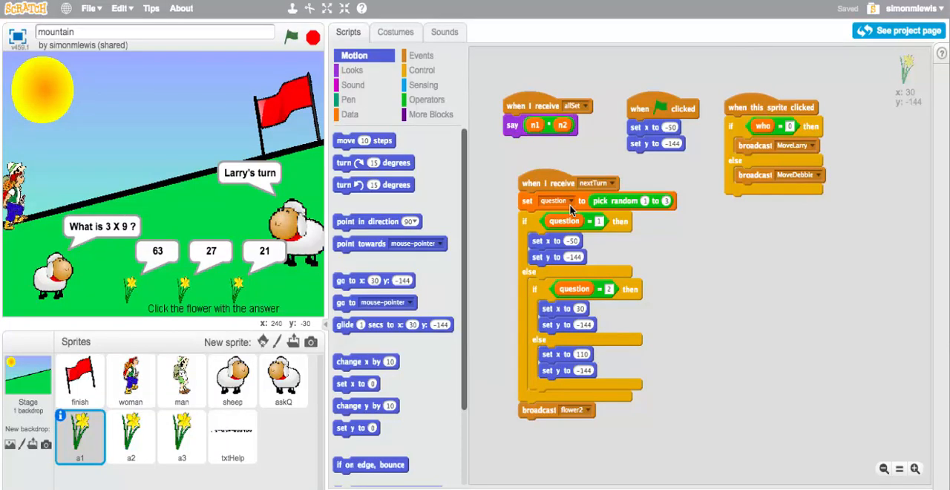
mouse_move(151, 280)
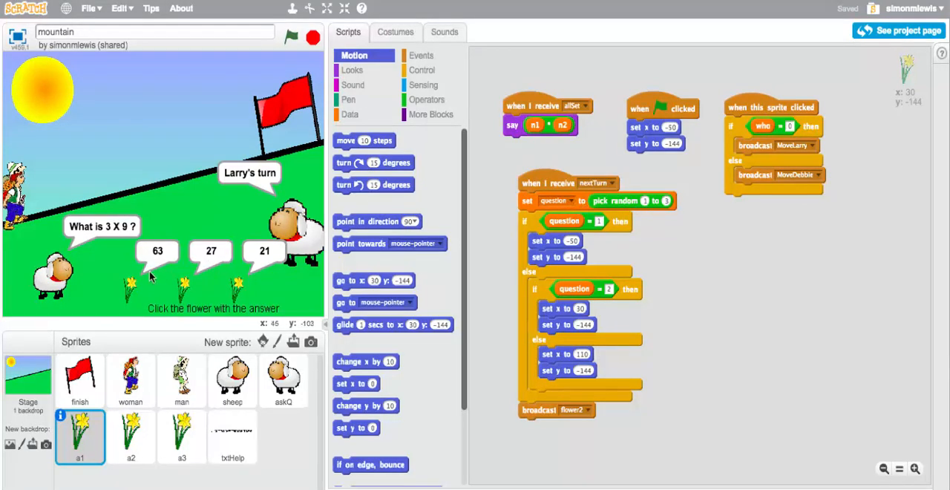
mouse_move(128, 290)
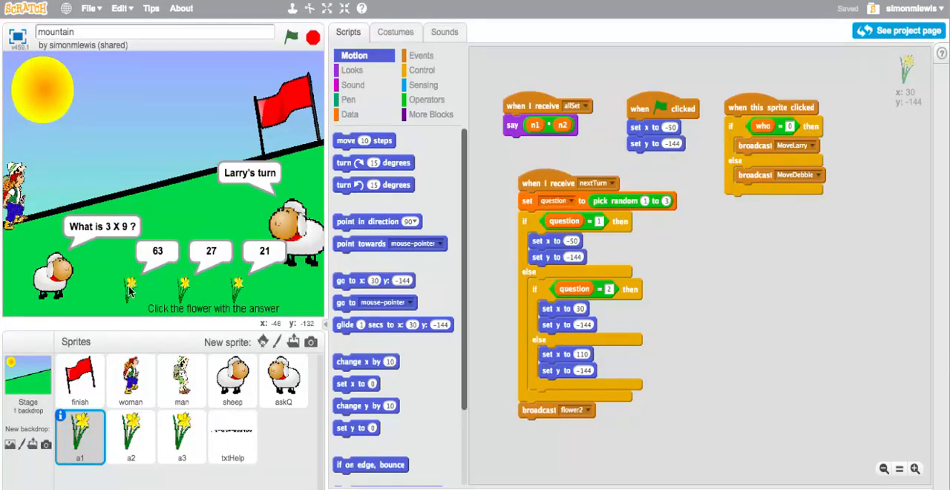
mouse_move(128, 289)
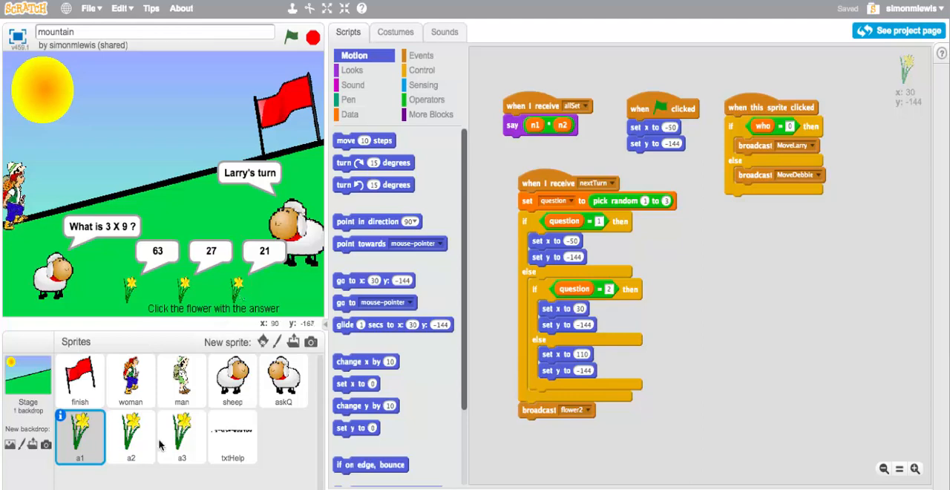
- Review the a2 flower's scripts, then the a3 flower's, and return to the a1 flower
left_click(131, 436)
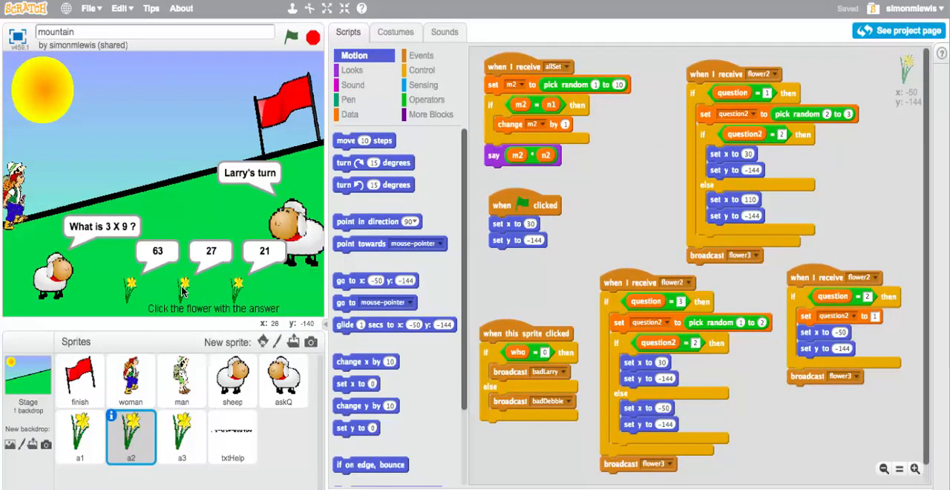
mouse_move(637, 208)
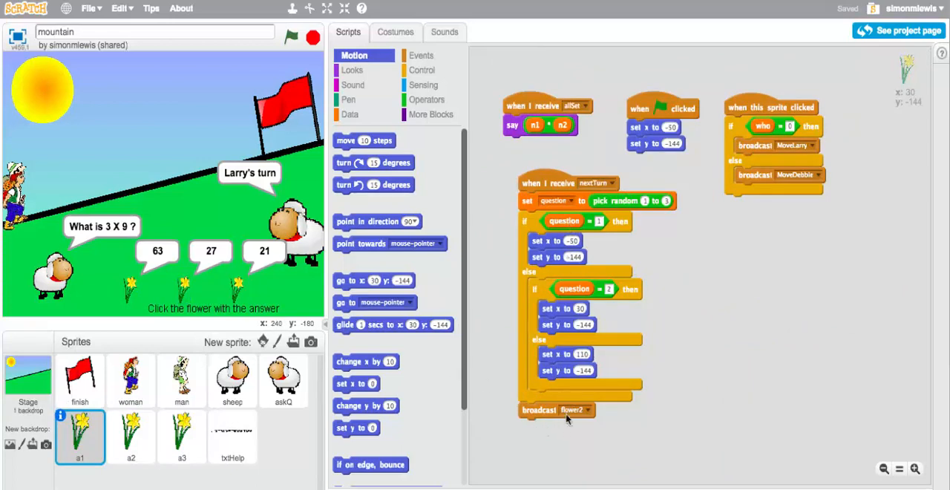
left_click(130, 436)
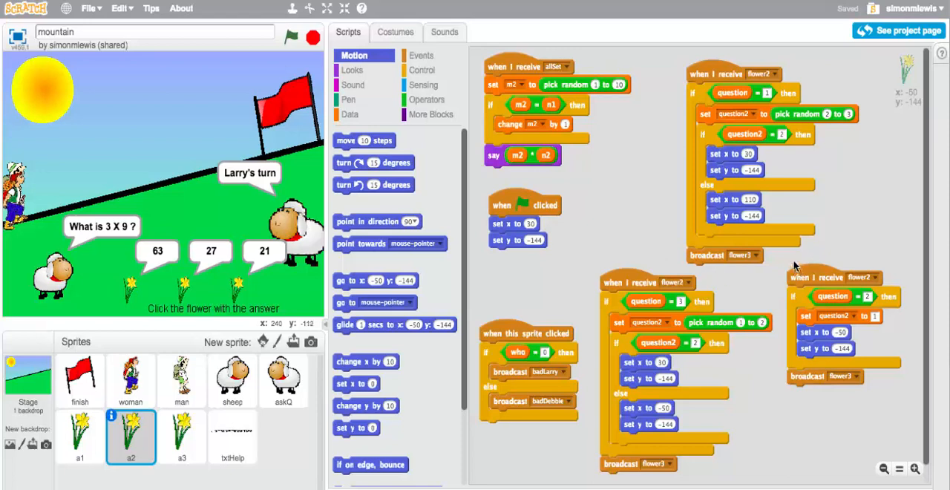
mouse_move(769, 146)
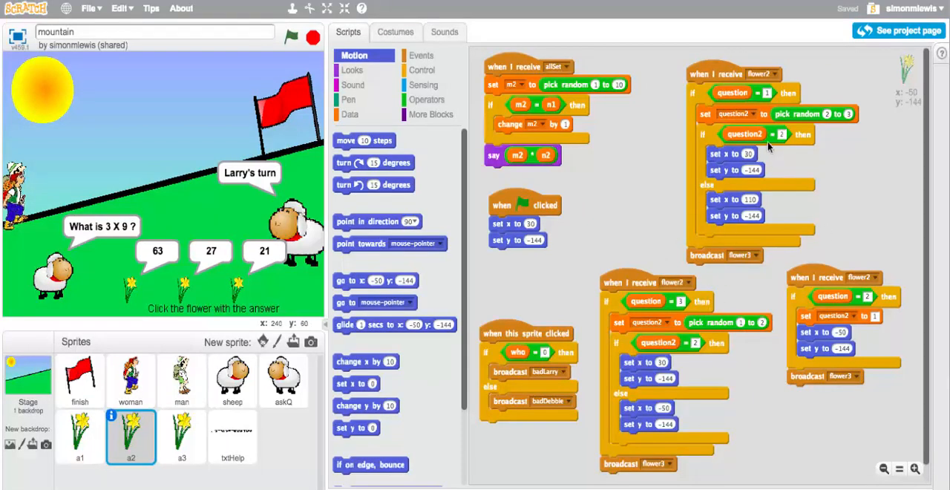
mouse_move(745, 101)
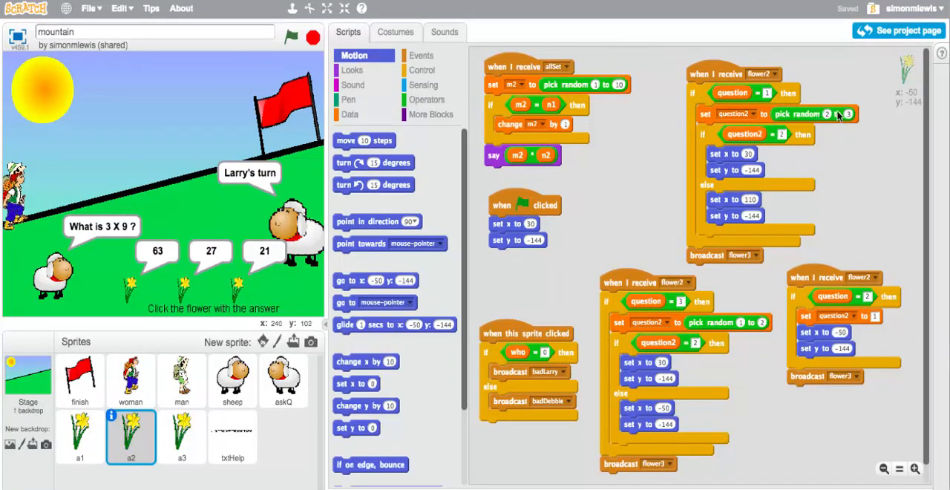
mouse_move(527, 194)
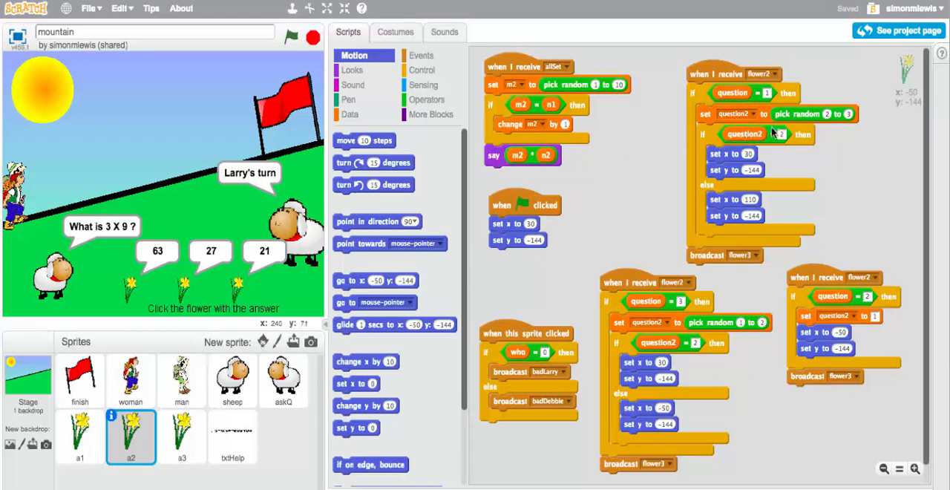
mouse_move(858, 112)
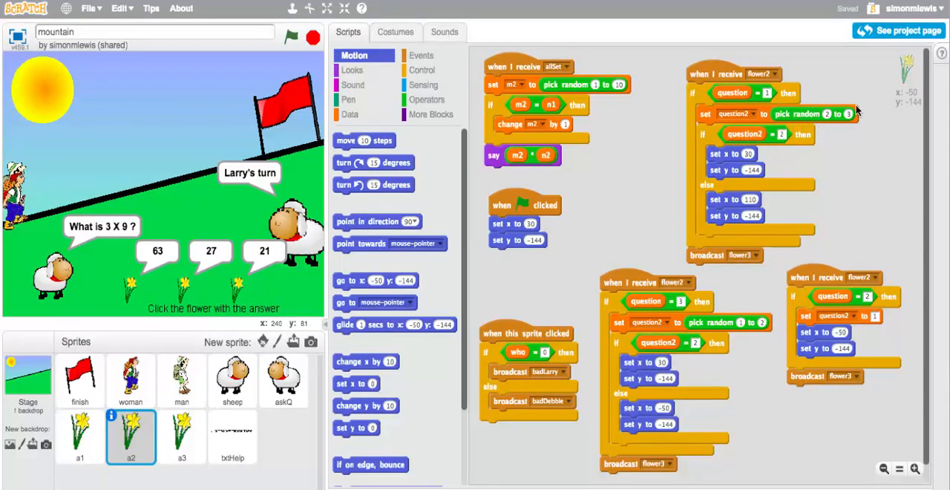
mouse_move(784, 146)
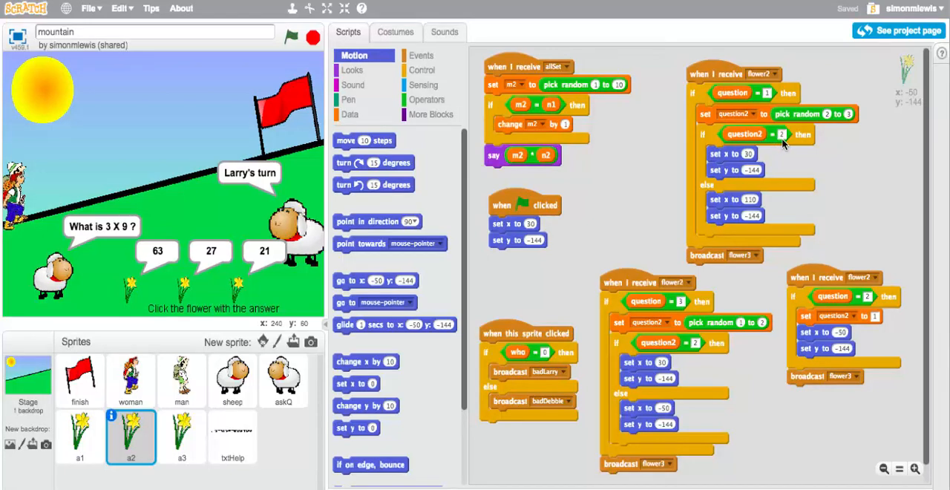
mouse_move(754, 216)
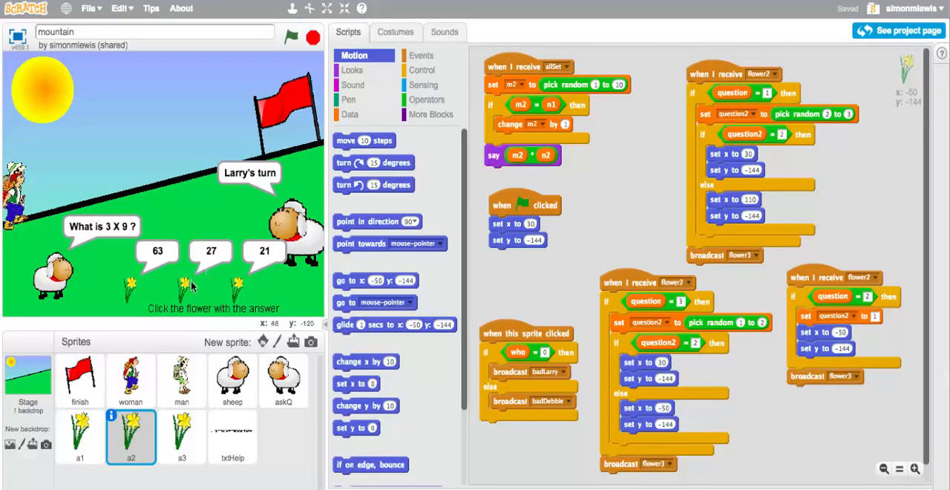
mouse_move(659, 251)
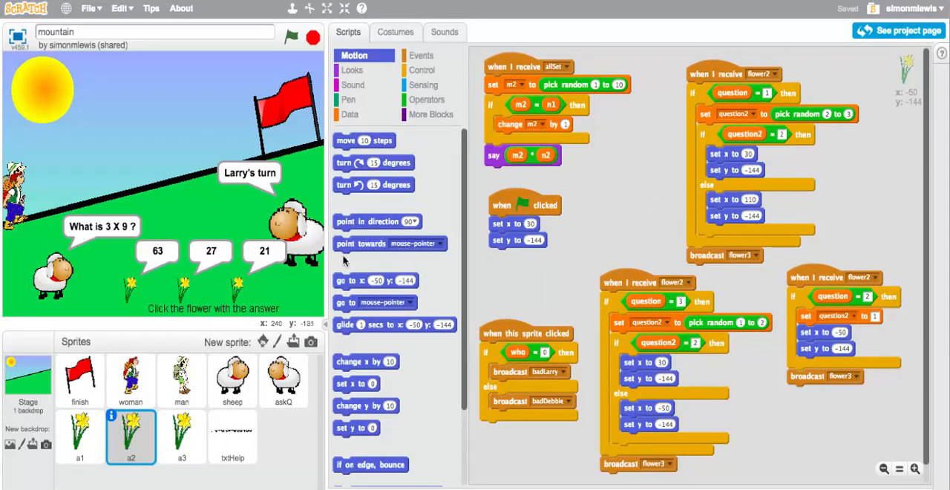
mouse_move(240, 305)
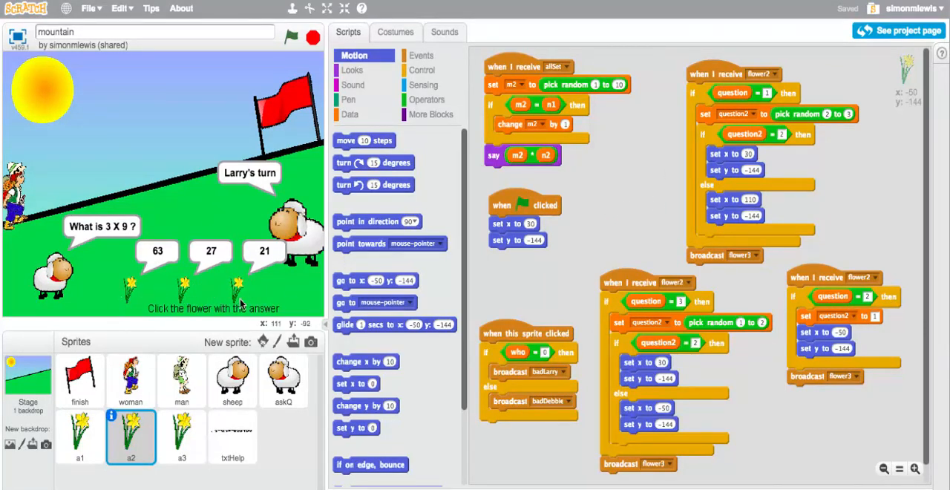
mouse_move(309, 285)
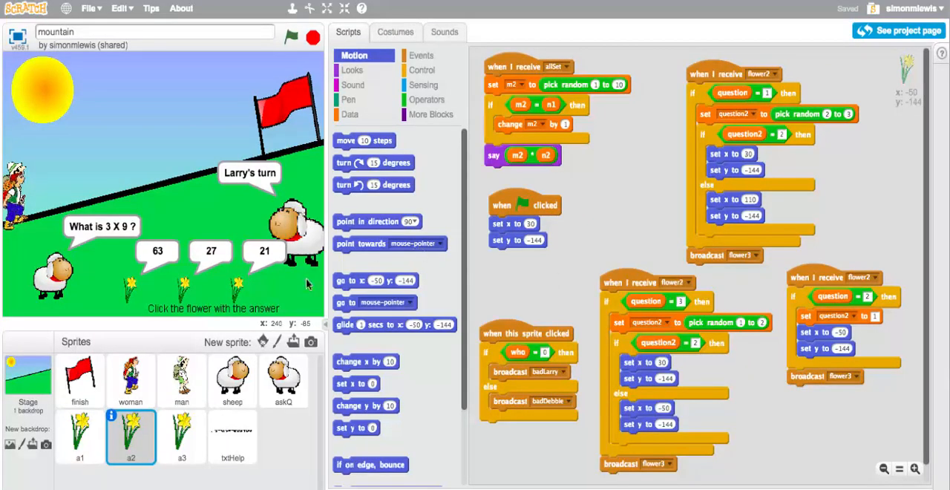
mouse_move(236, 285)
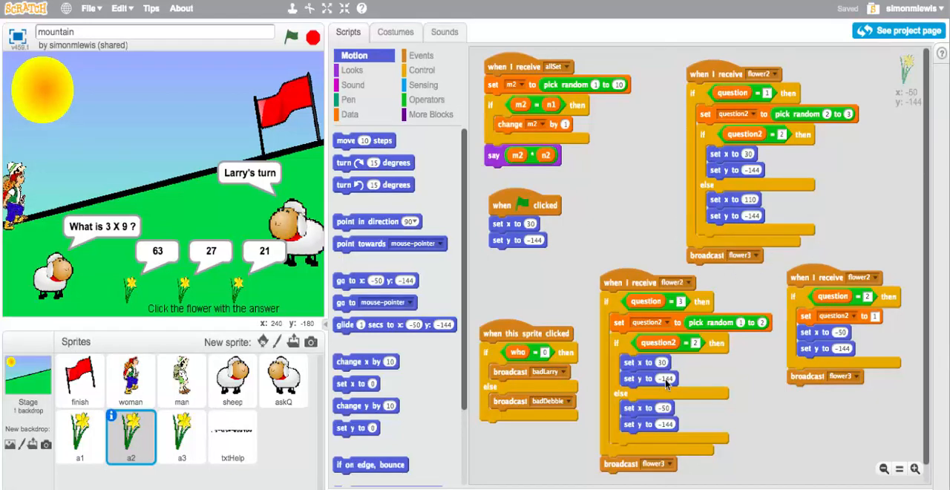
left_click(181, 437)
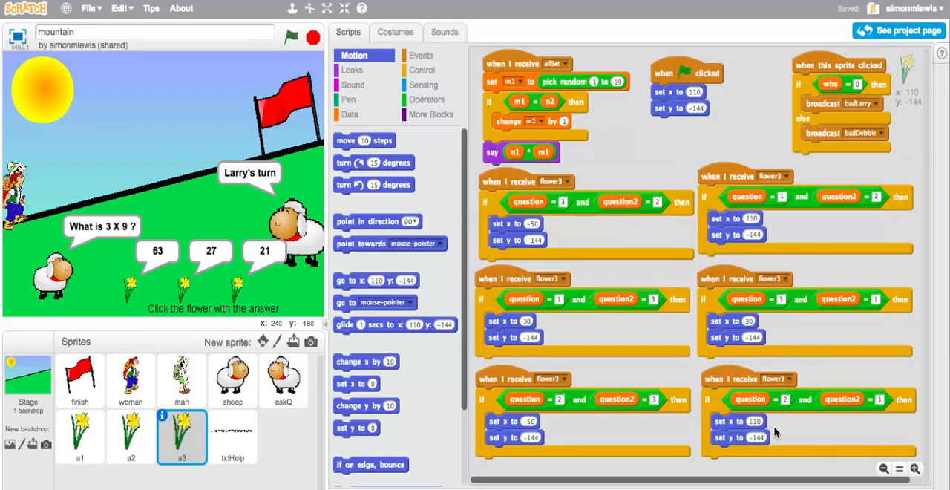
mouse_move(605, 303)
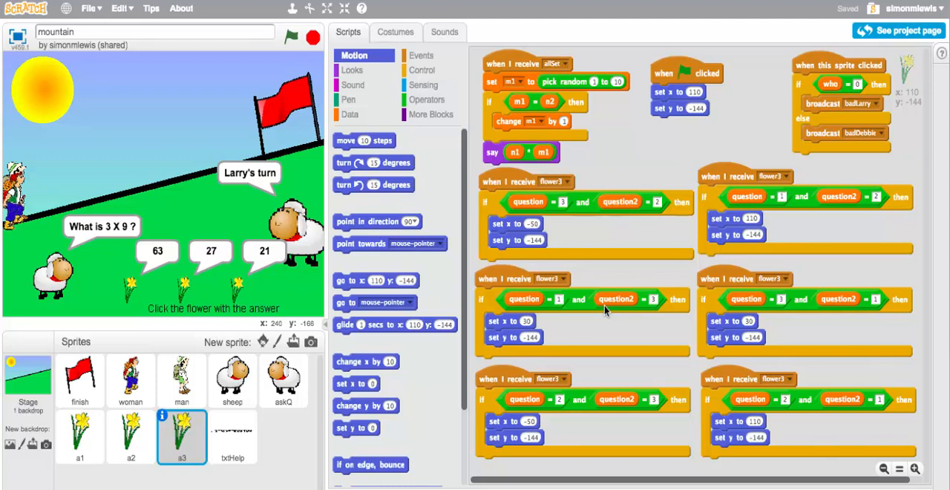
mouse_move(650, 232)
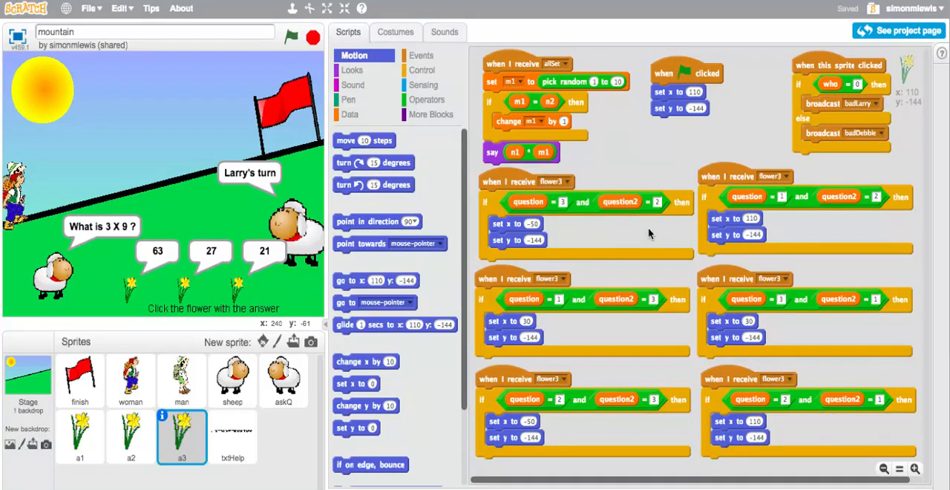
mouse_move(612, 134)
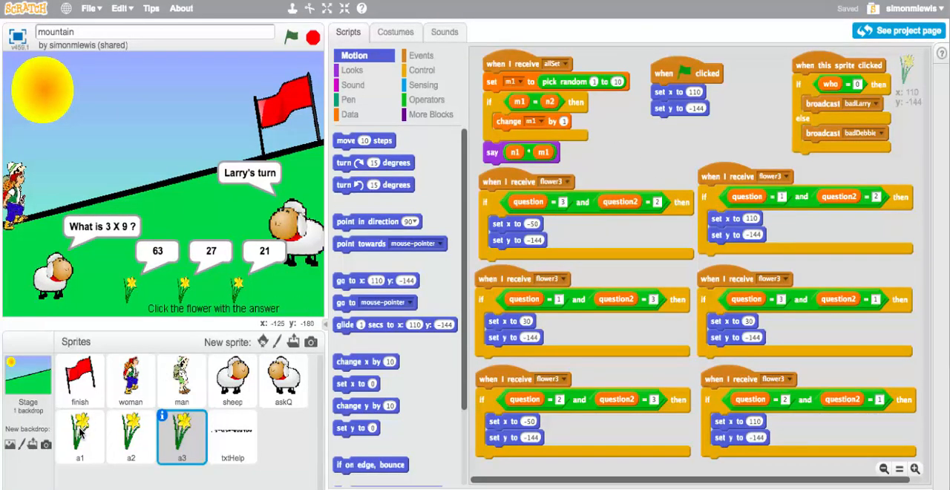
left_click(80, 436)
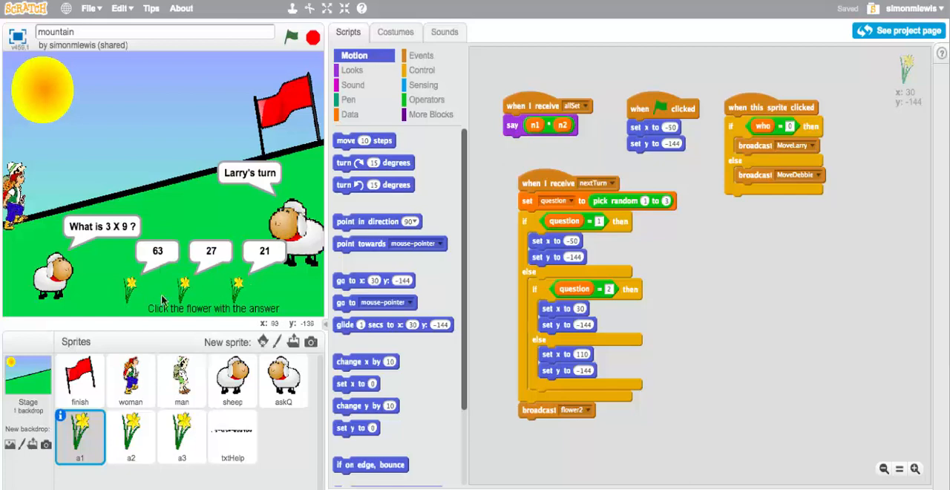
mouse_move(752, 131)
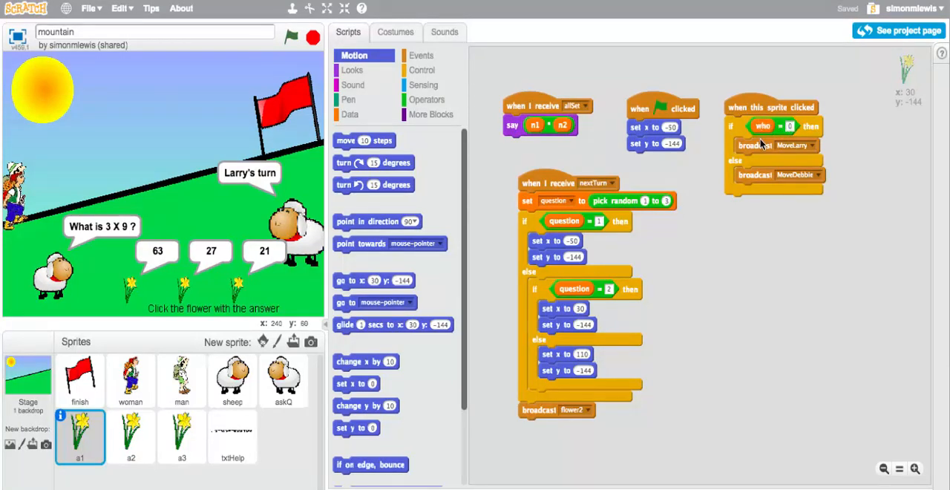
mouse_move(190, 189)
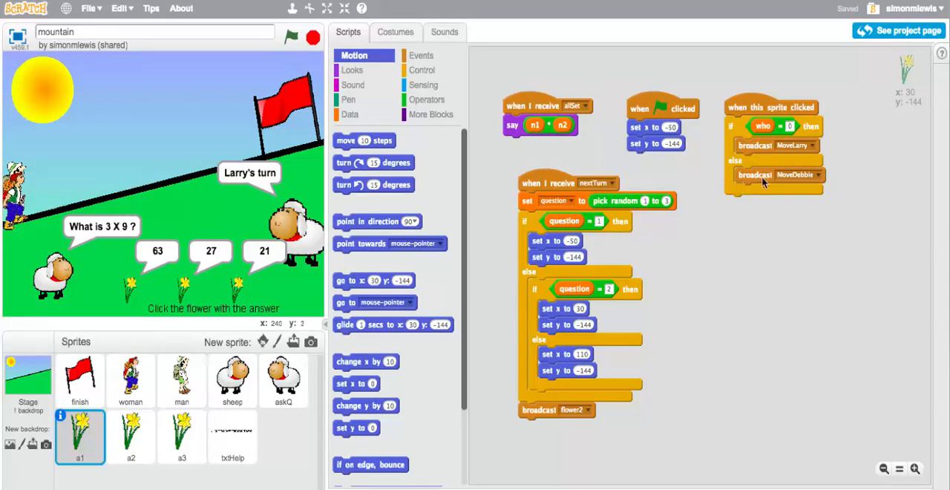
mouse_move(126, 171)
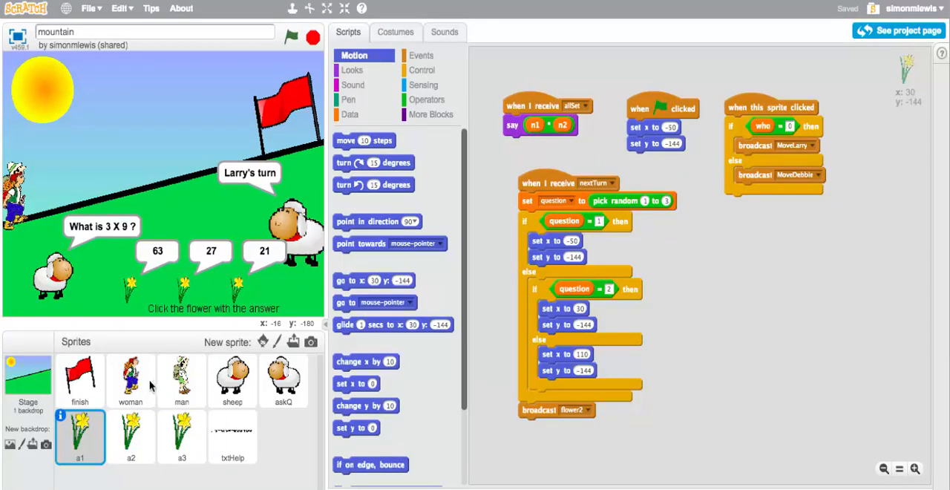
- Show the man sprite's scripts with his MoveLarry climbing script and green-flag start
left_click(181, 381)
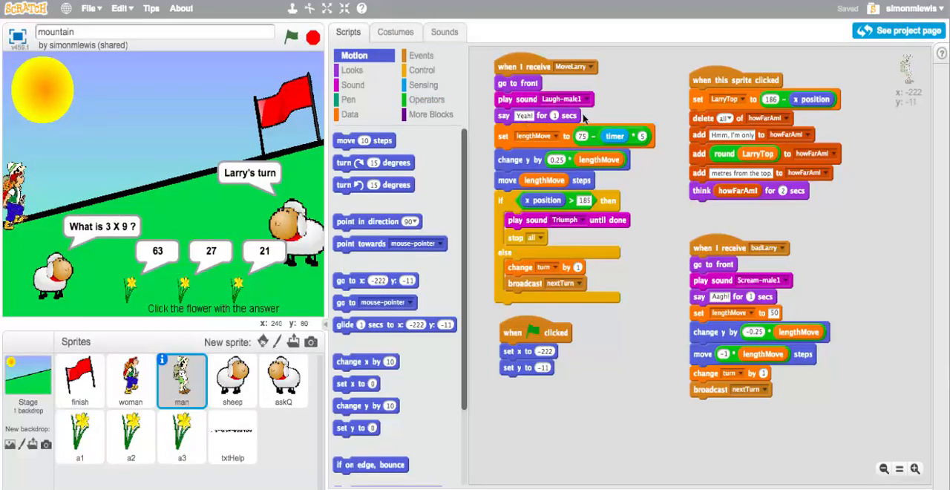
mouse_move(538, 145)
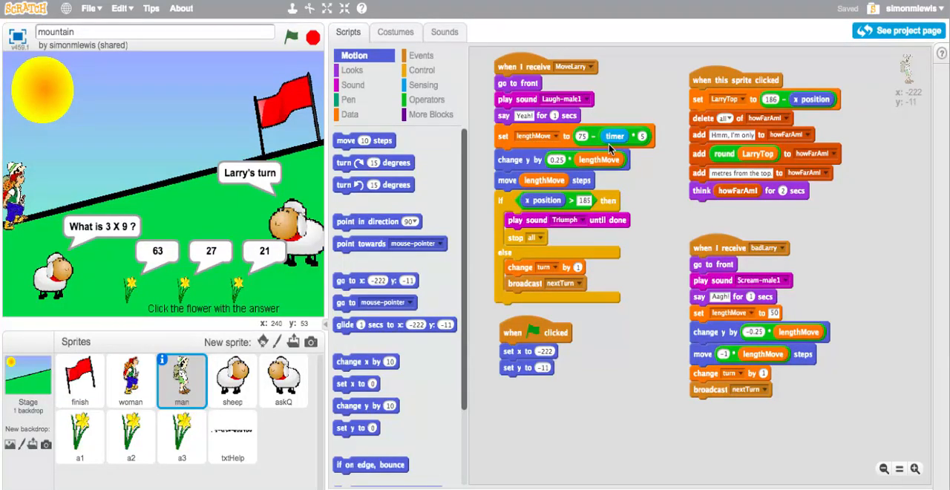
mouse_move(529, 154)
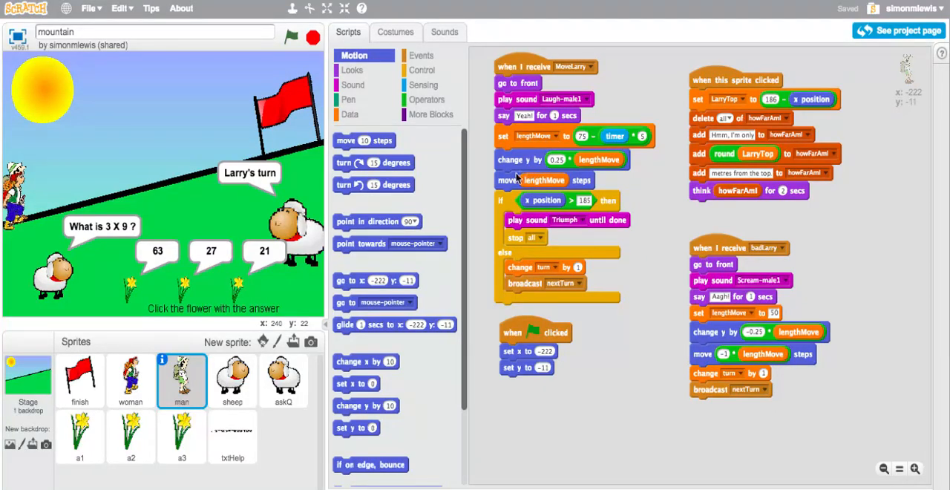
mouse_move(481, 160)
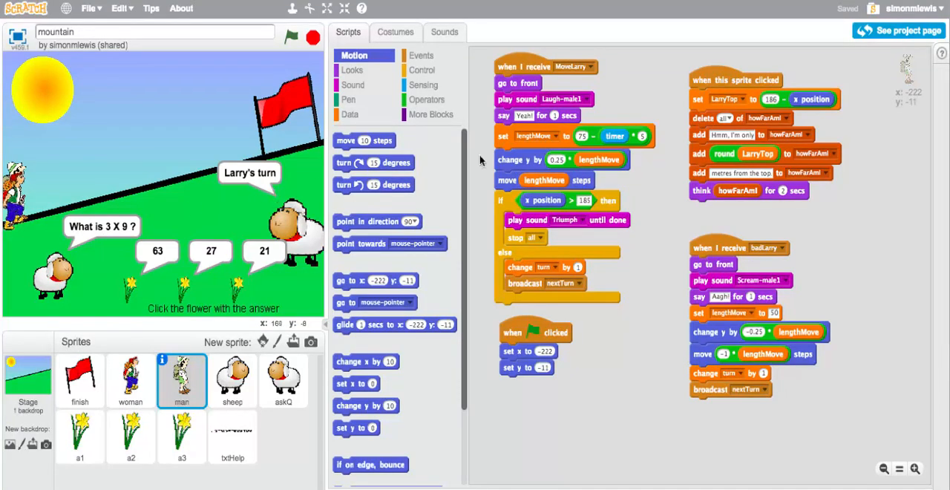
mouse_move(519, 171)
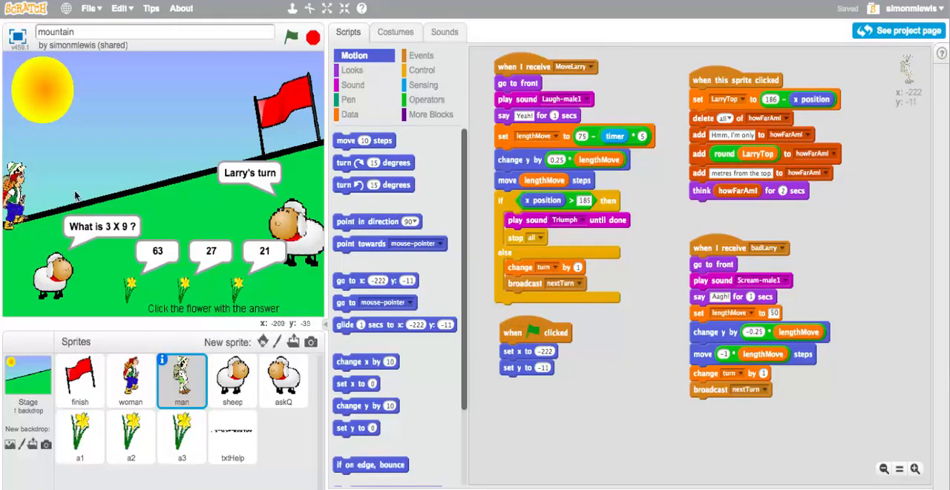
mouse_move(484, 194)
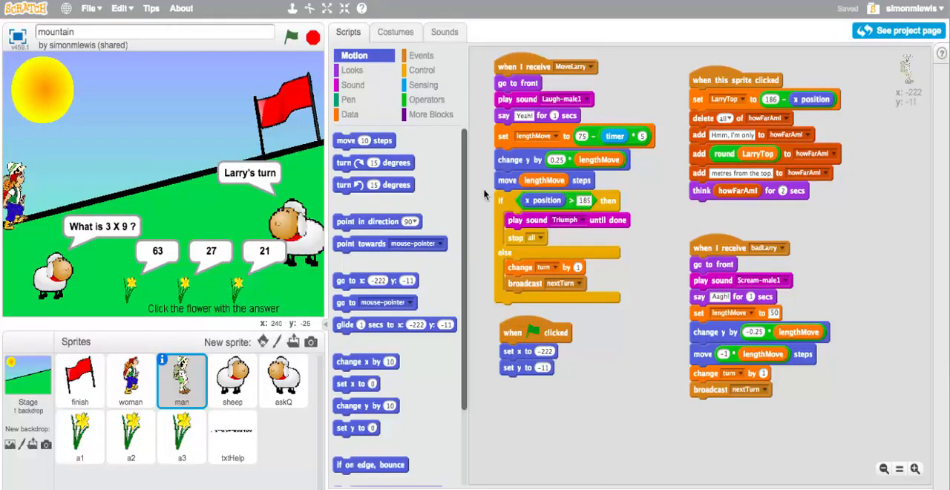
mouse_move(284, 151)
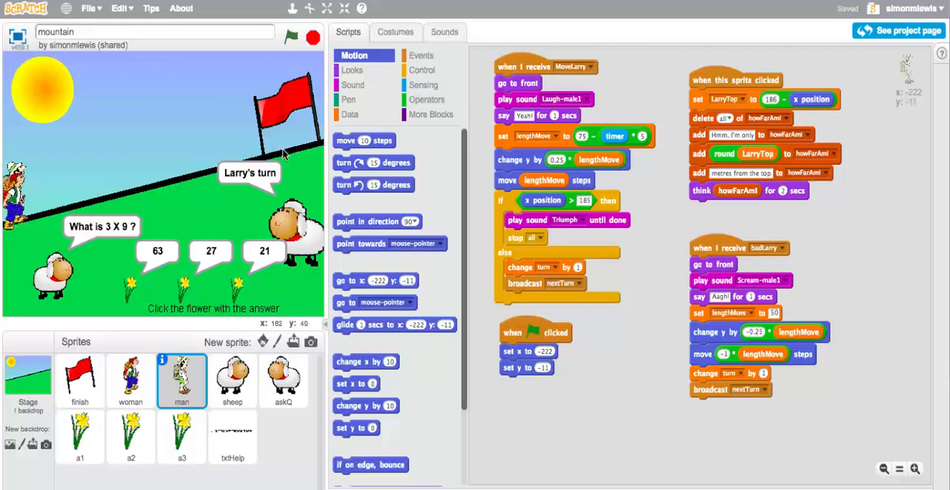
mouse_move(582, 232)
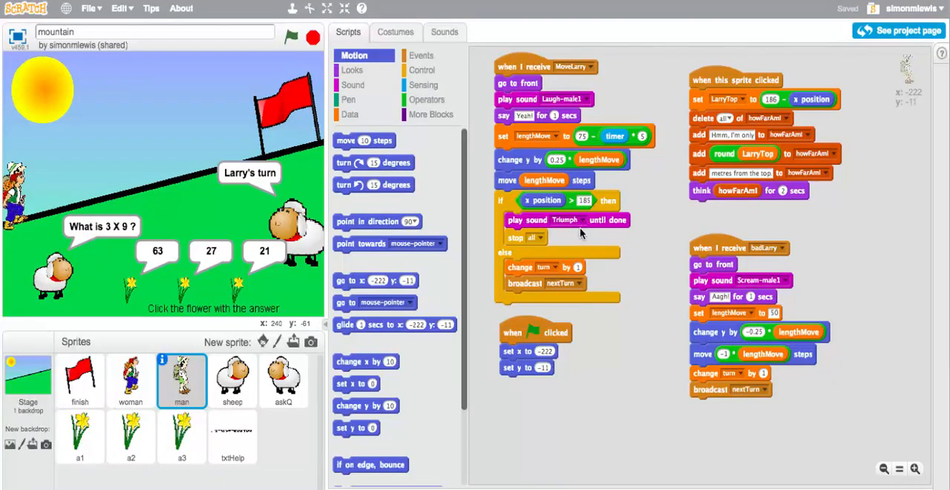
mouse_move(543, 244)
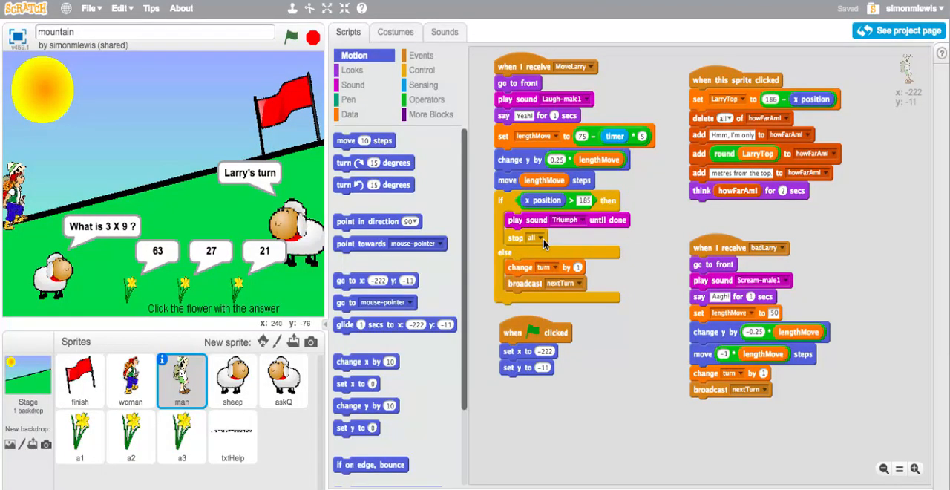
mouse_move(523, 274)
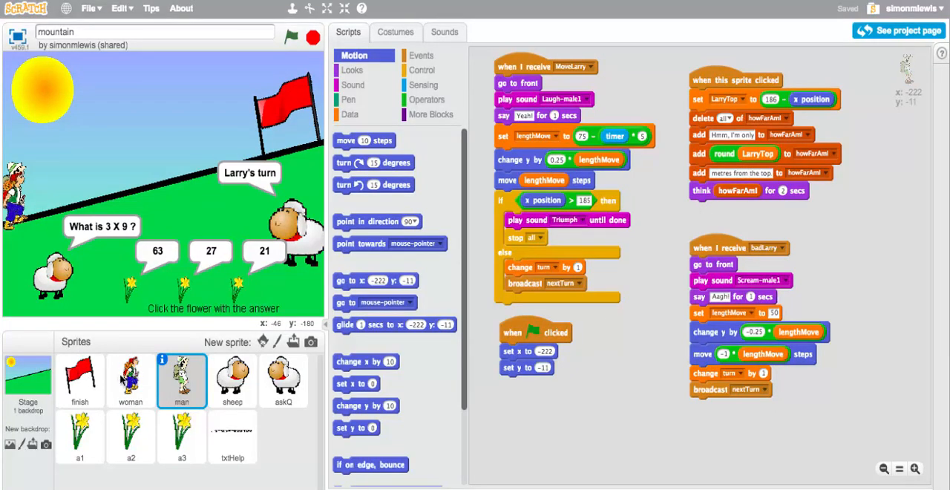
mouse_move(146, 386)
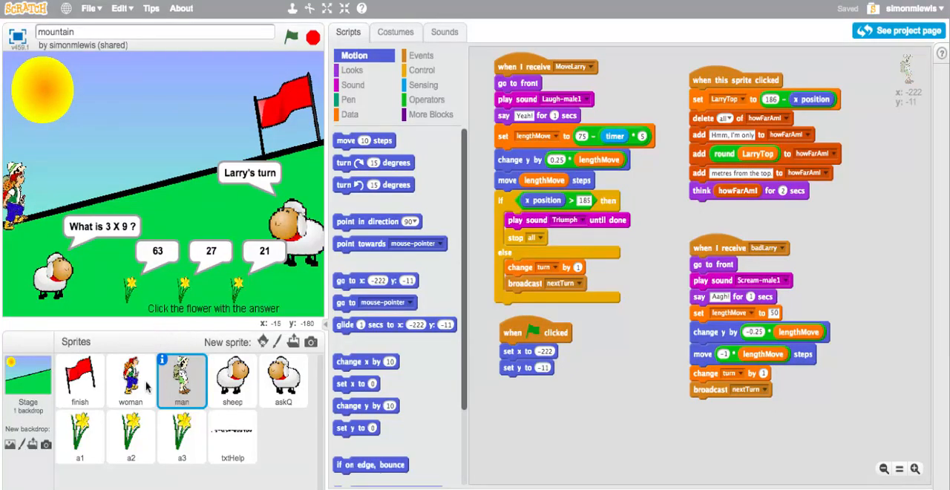
- Show the a2 flower sprite's answer-check scripts and green-flag start position
left_click(131, 436)
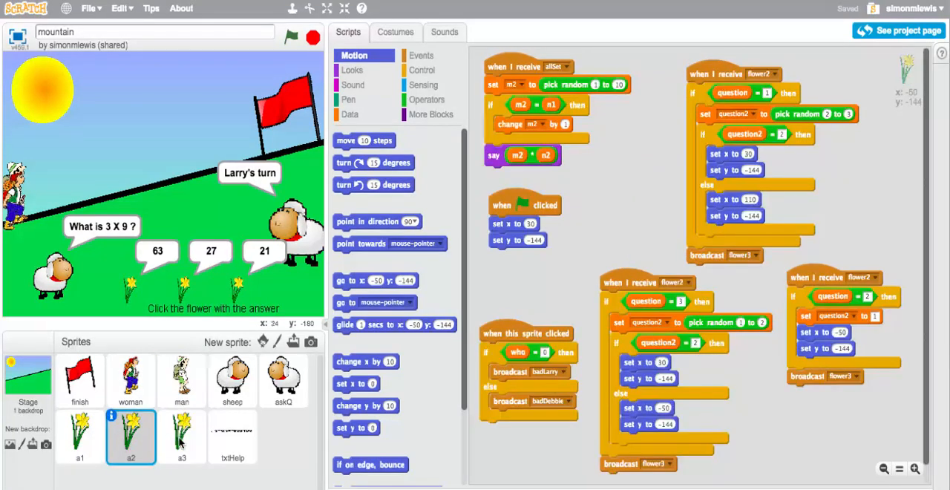
- Glance at the a3 flower and man scripts, then show the woman's MoveDebbie and badDebbie scripts
left_click(181, 437)
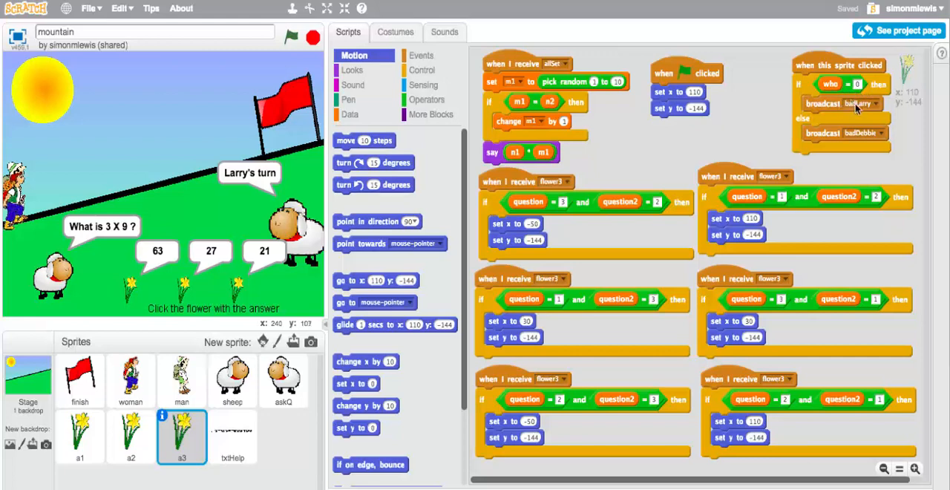
left_click(181, 380)
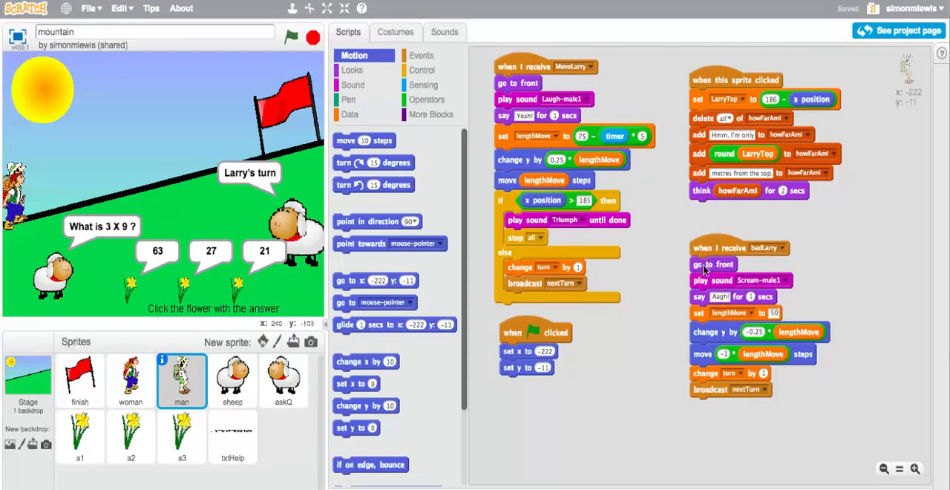
mouse_move(757, 300)
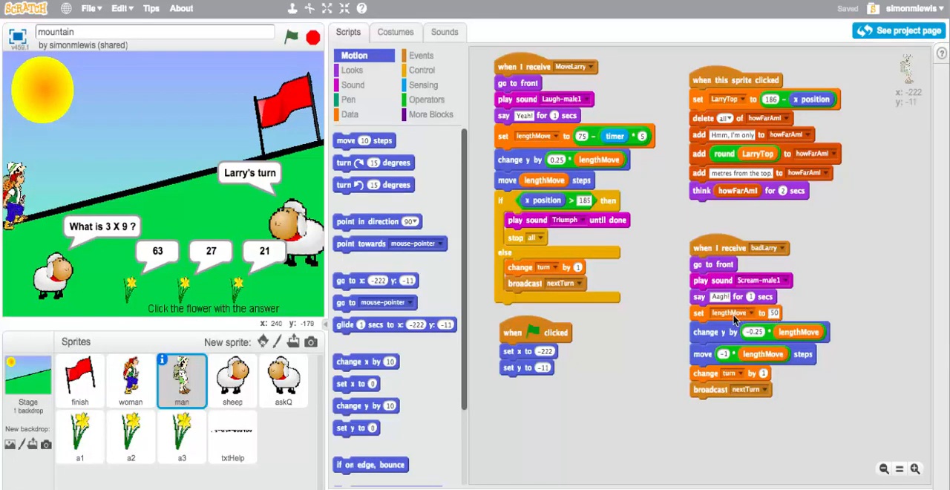
mouse_move(787, 330)
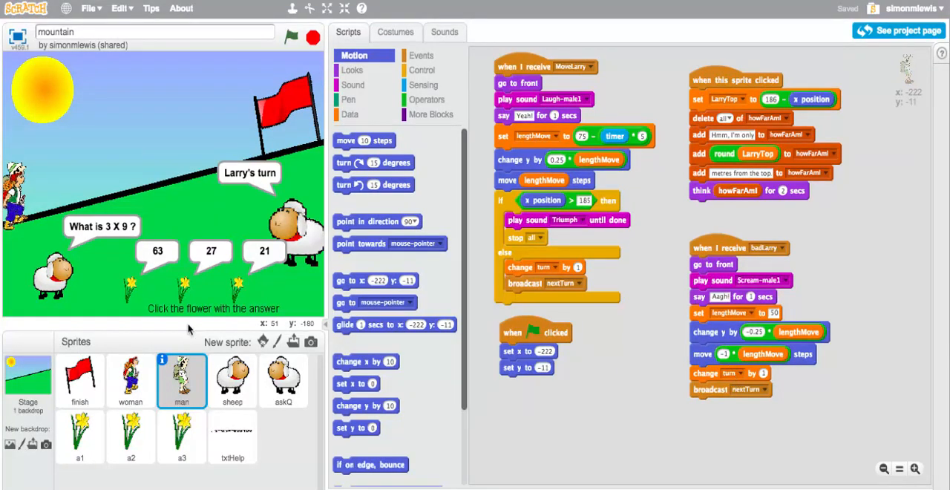
mouse_move(134, 193)
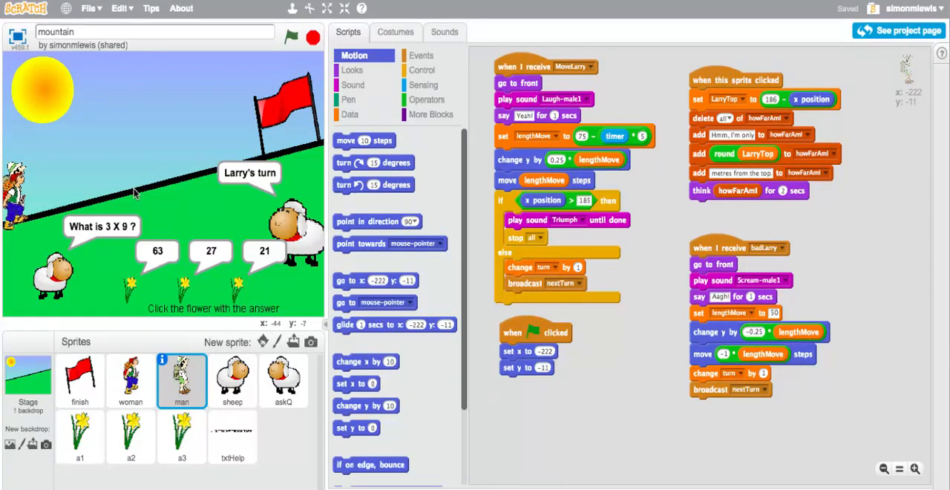
mouse_move(166, 240)
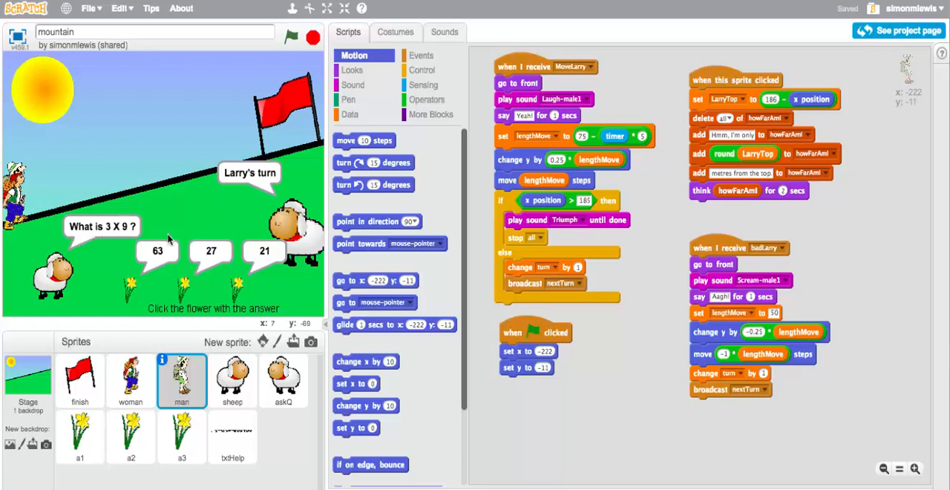
left_click(130, 381)
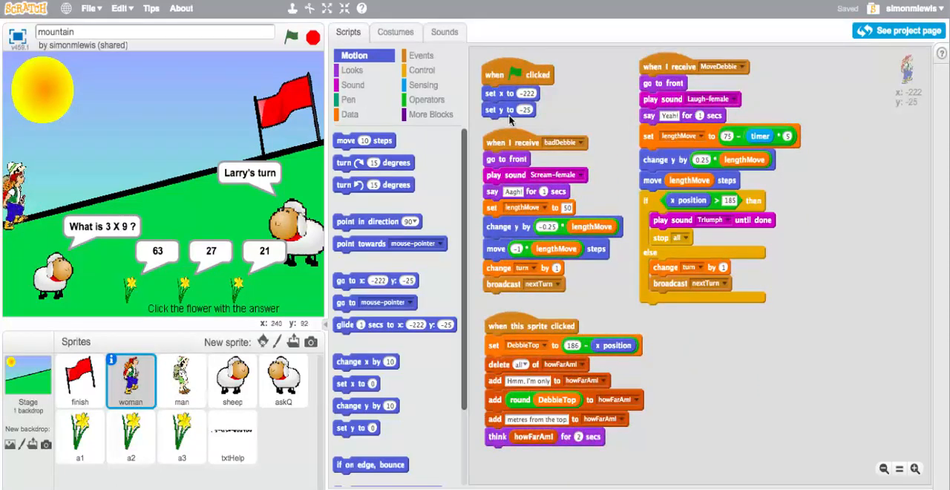
mouse_move(572, 154)
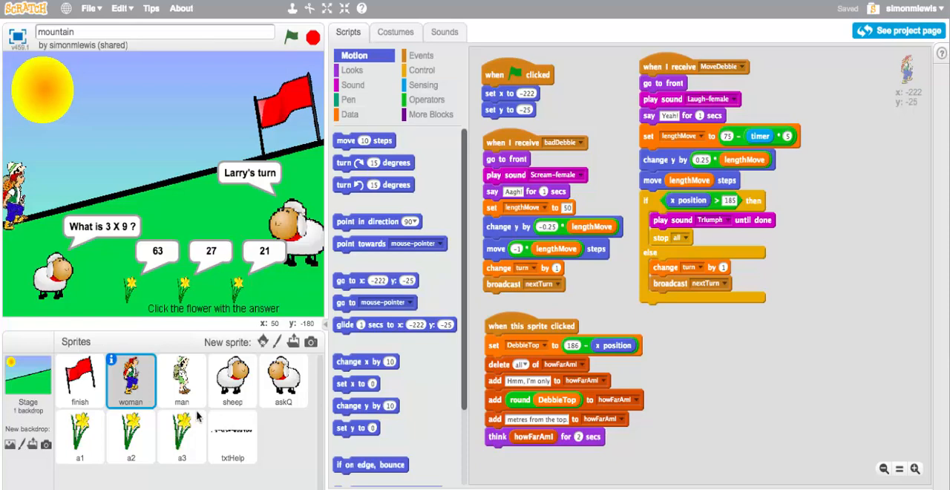
mouse_move(196, 324)
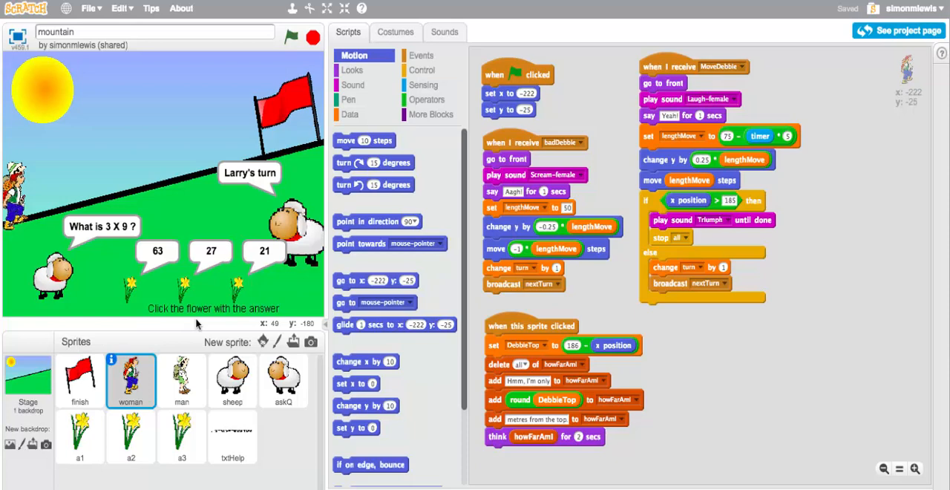
mouse_move(184, 288)
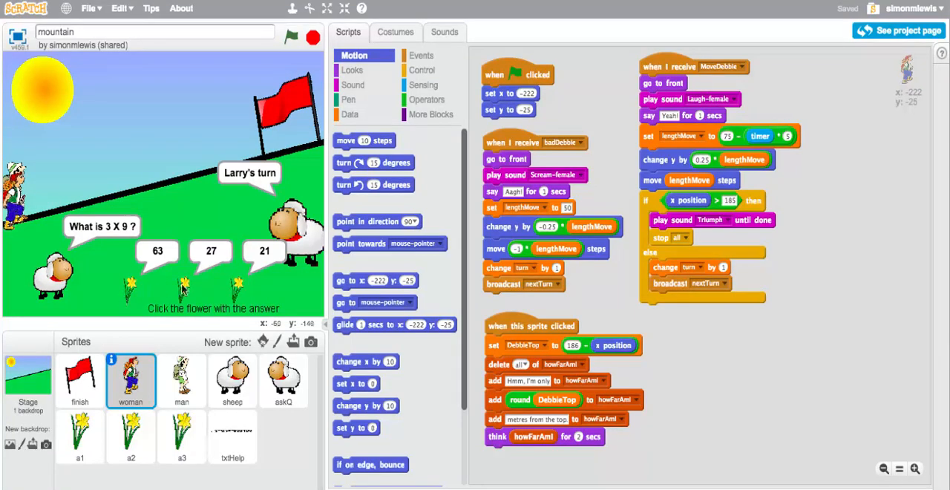
mouse_move(155, 282)
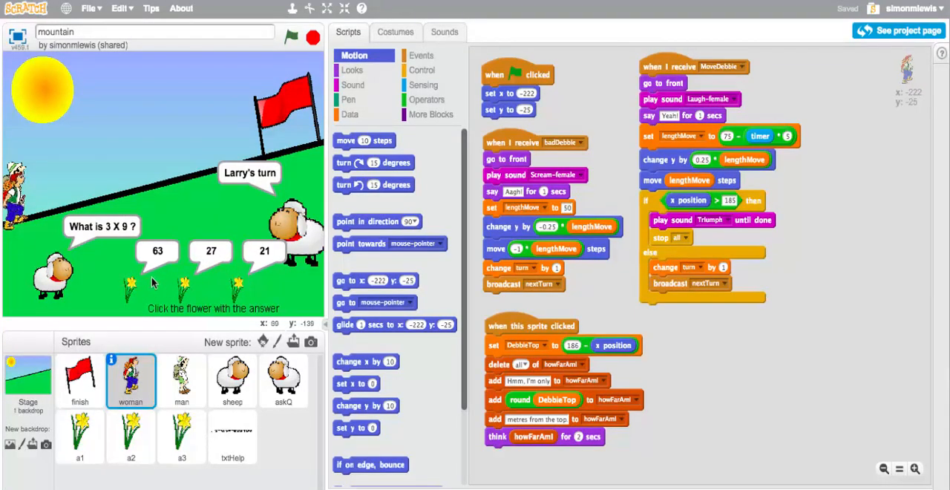
mouse_move(157, 285)
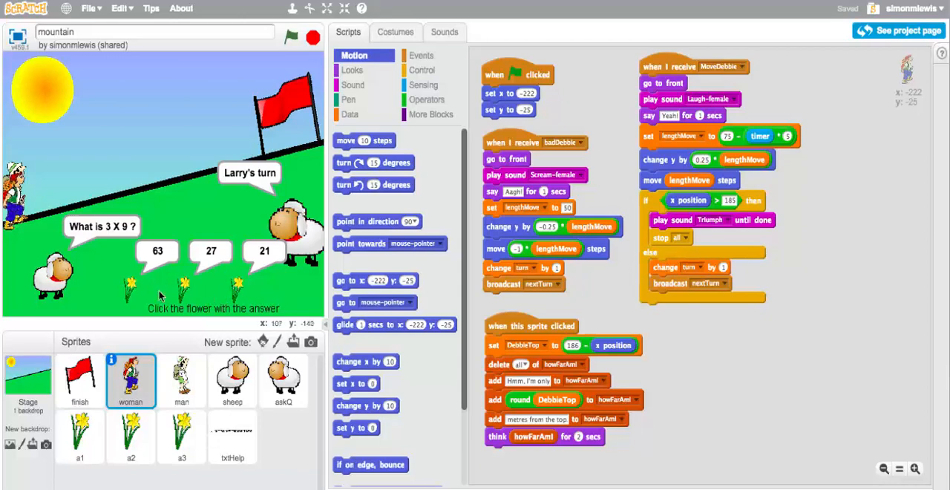
mouse_move(223, 294)
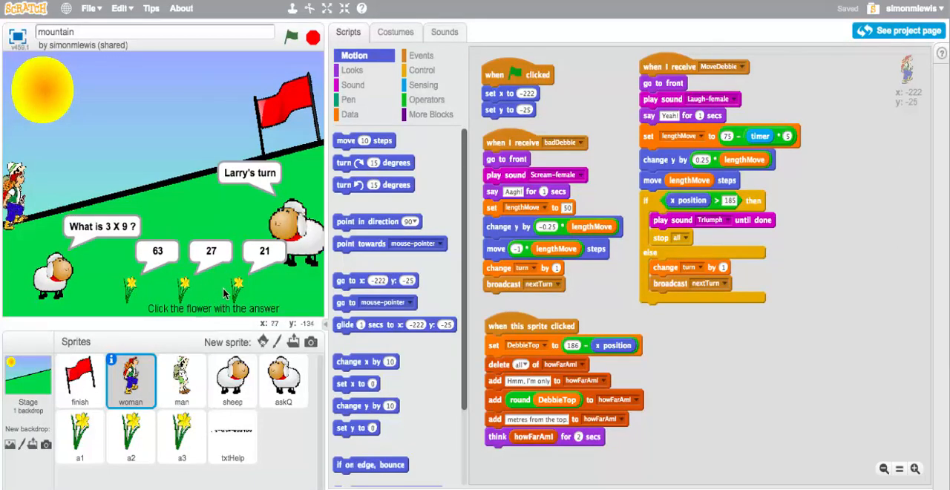
mouse_move(60, 205)
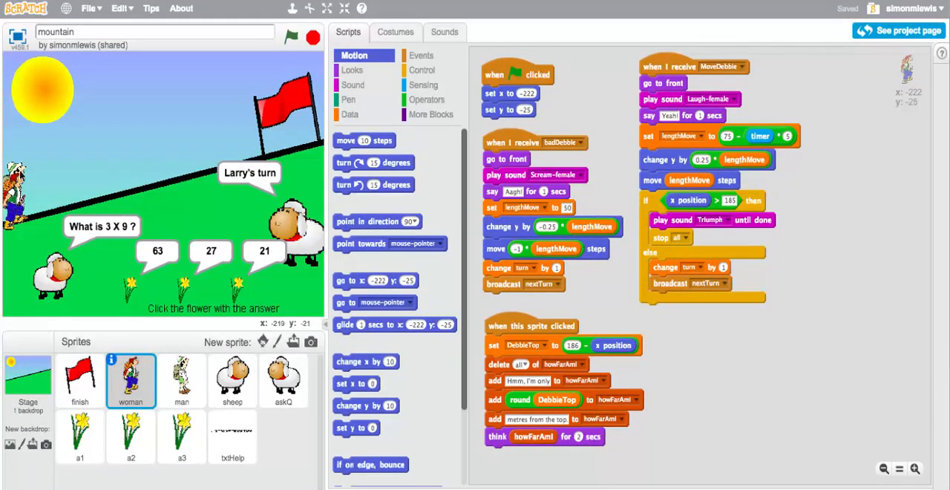
mouse_move(250, 208)
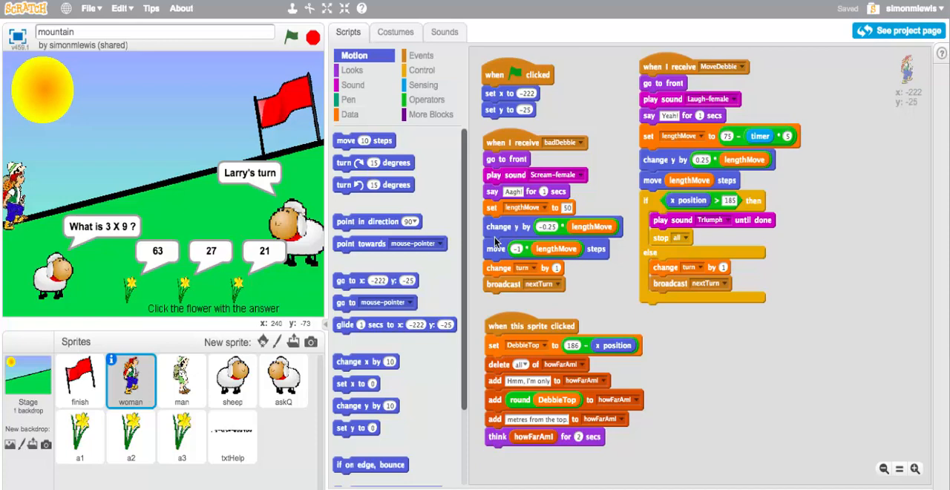
mouse_move(627, 244)
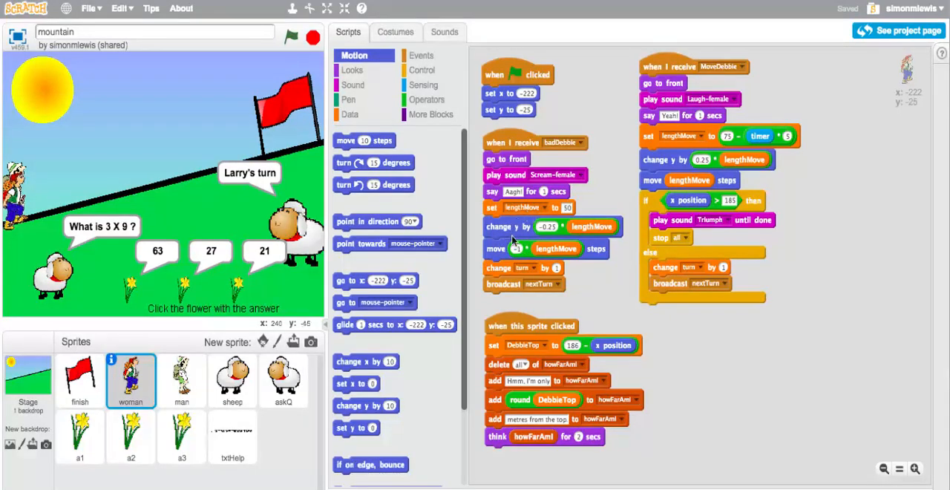
mouse_move(537, 208)
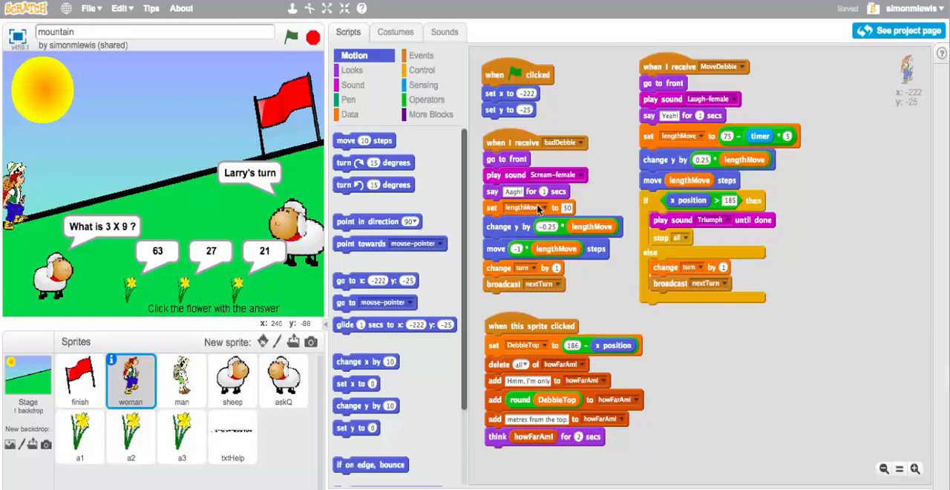
mouse_move(635, 196)
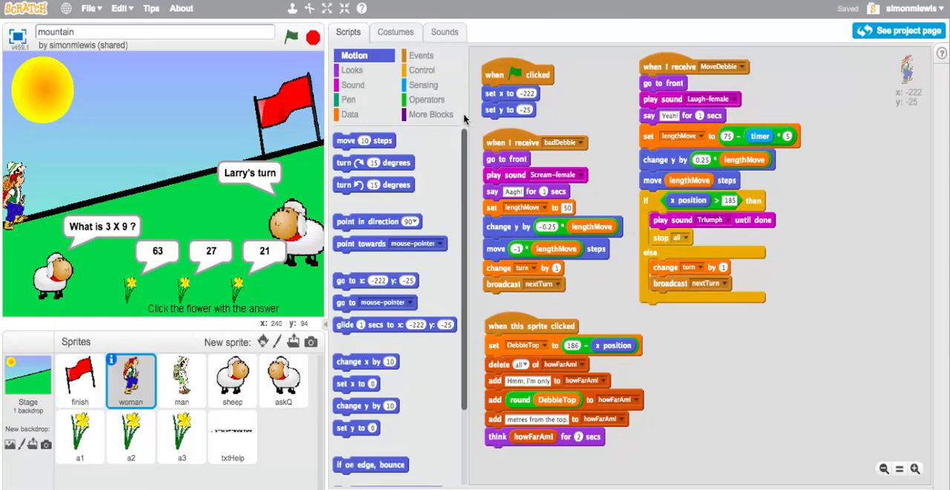
mouse_move(356, 176)
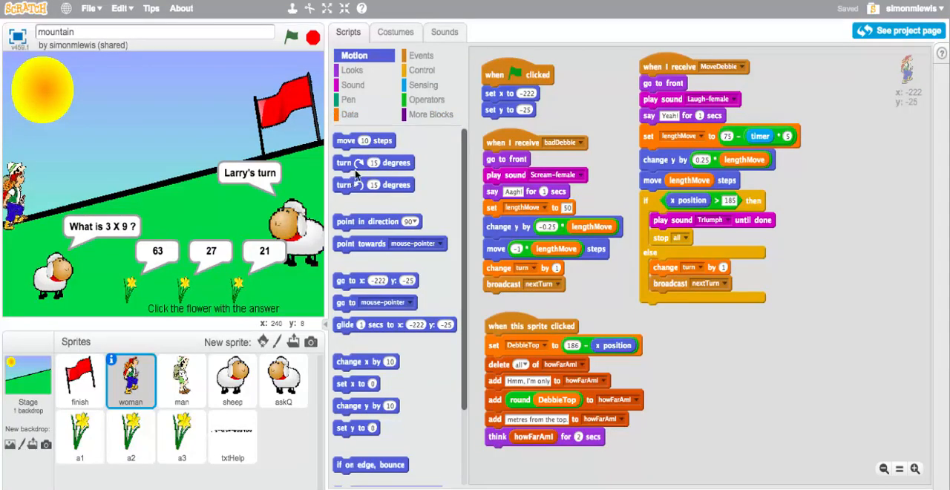